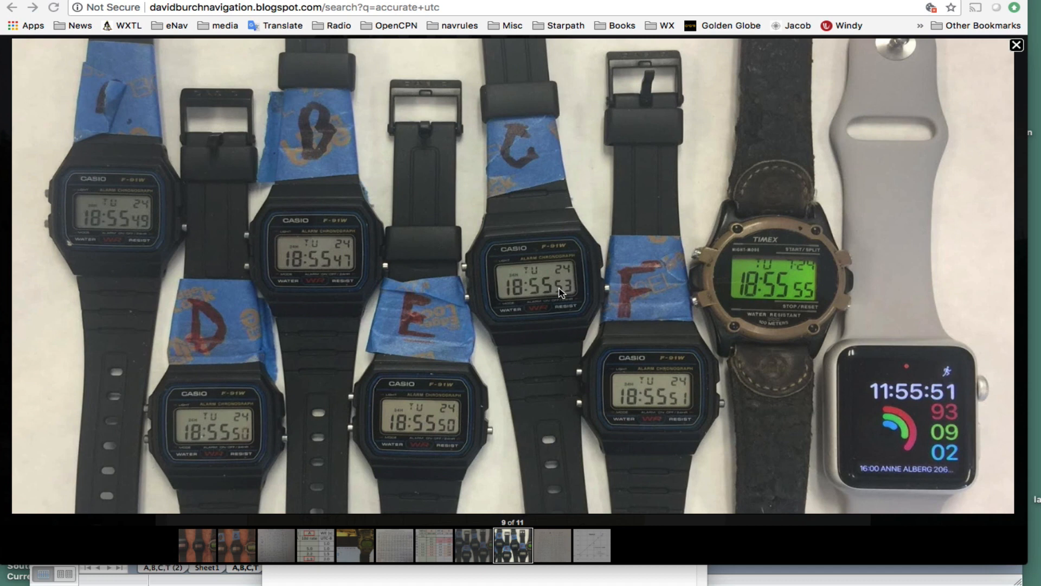
mouse_move(388, 237)
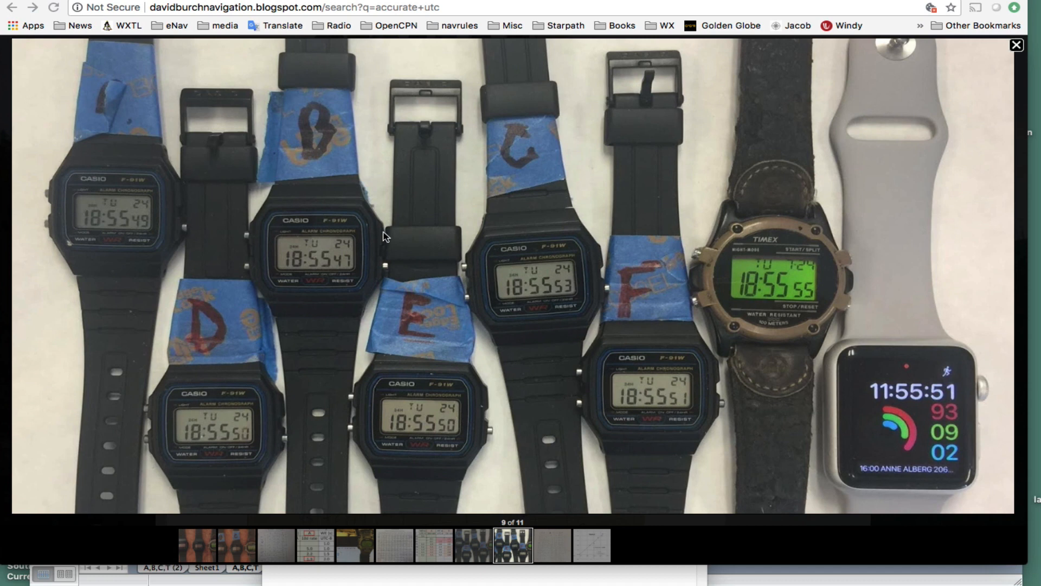
mouse_move(647, 391)
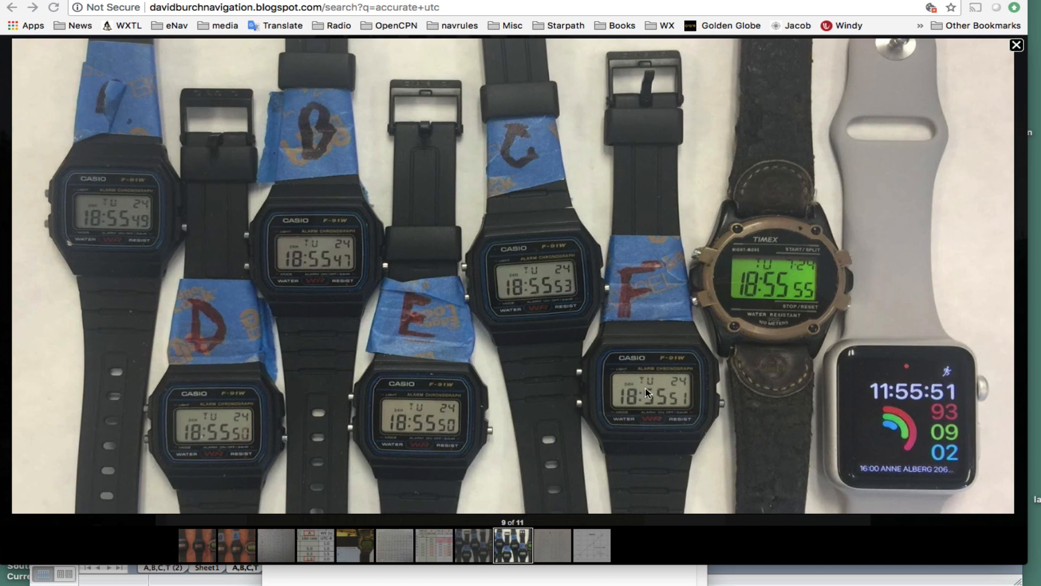
mouse_move(445, 310)
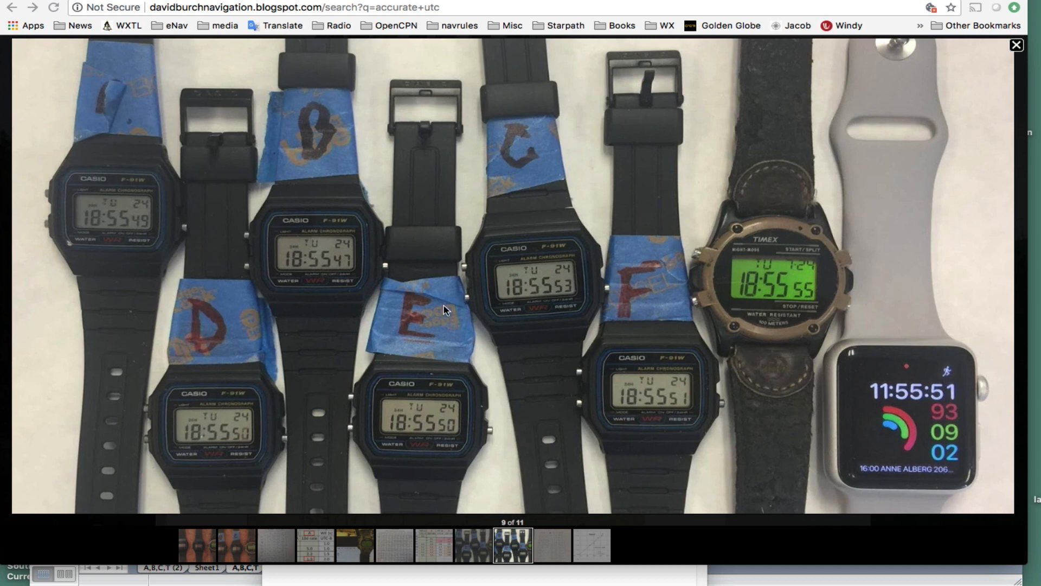
mouse_move(716, 354)
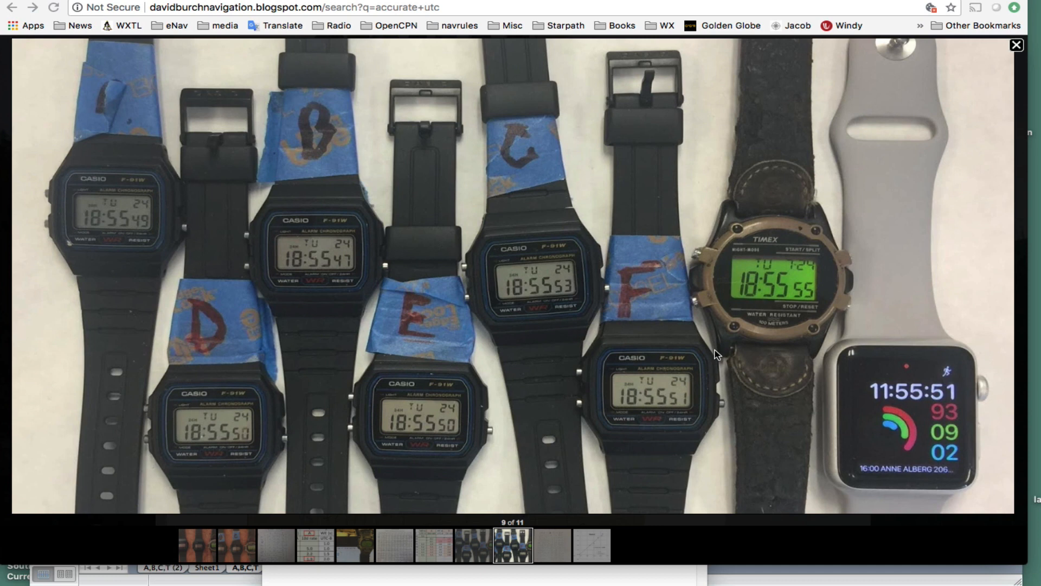
mouse_move(907, 397)
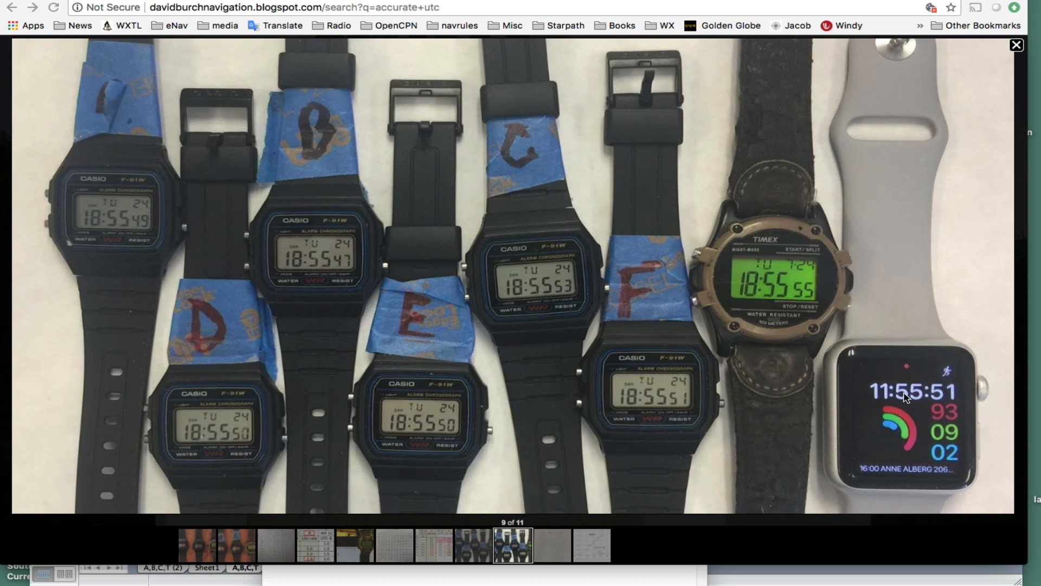
mouse_move(906, 404)
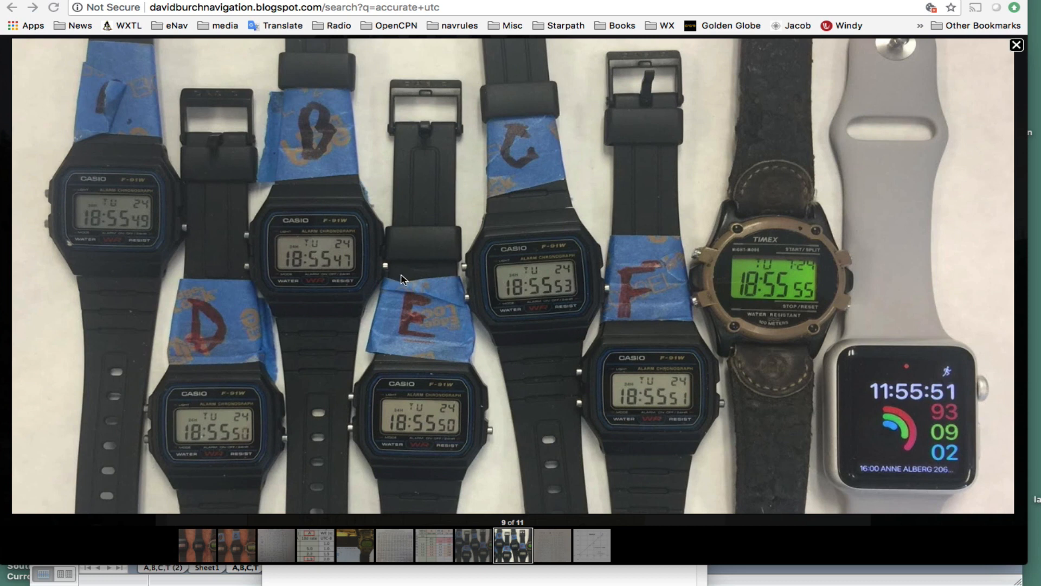
mouse_move(895, 398)
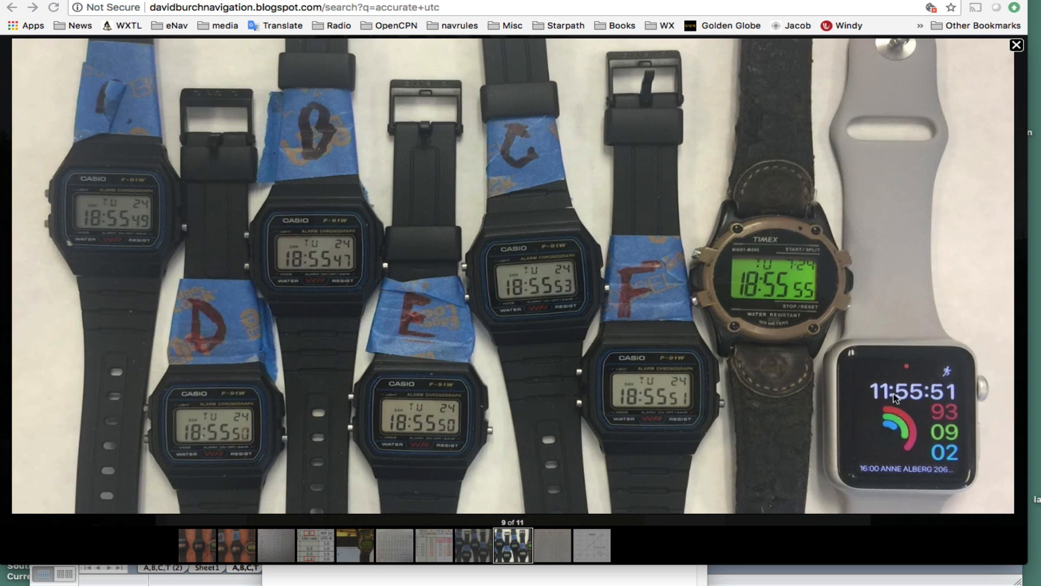
mouse_move(373, 397)
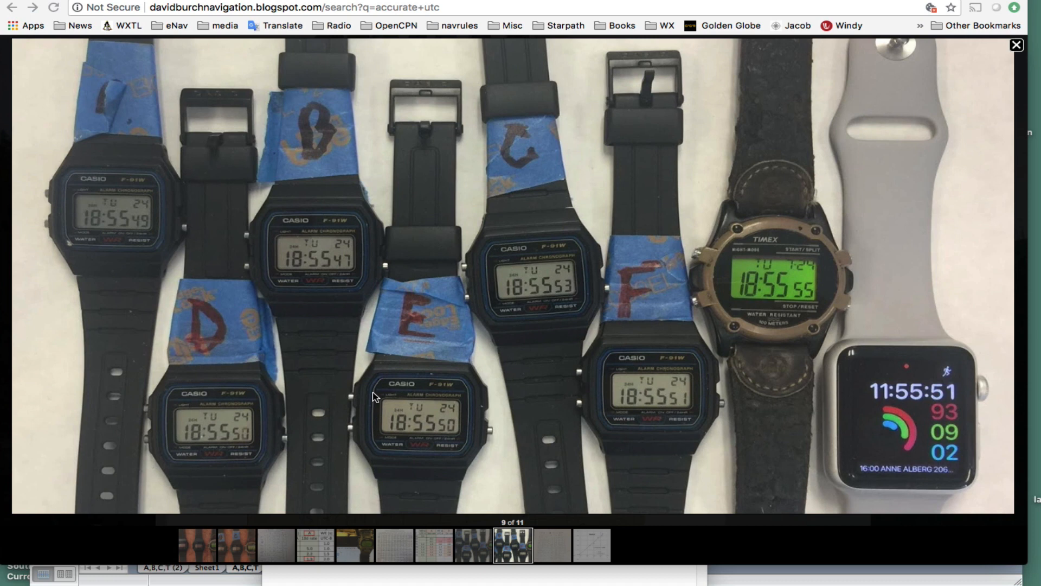
mouse_move(298, 362)
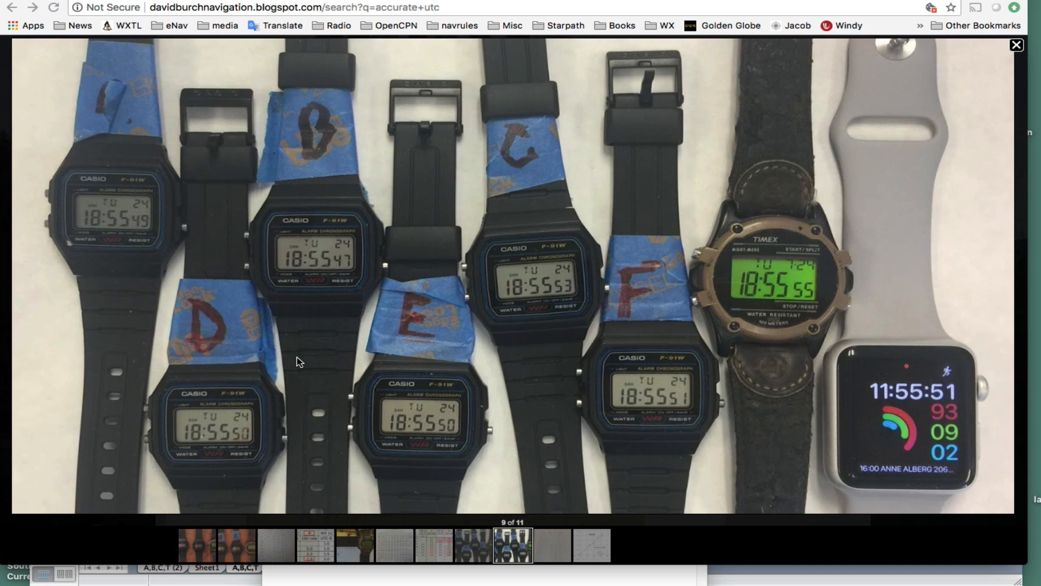
mouse_move(306, 311)
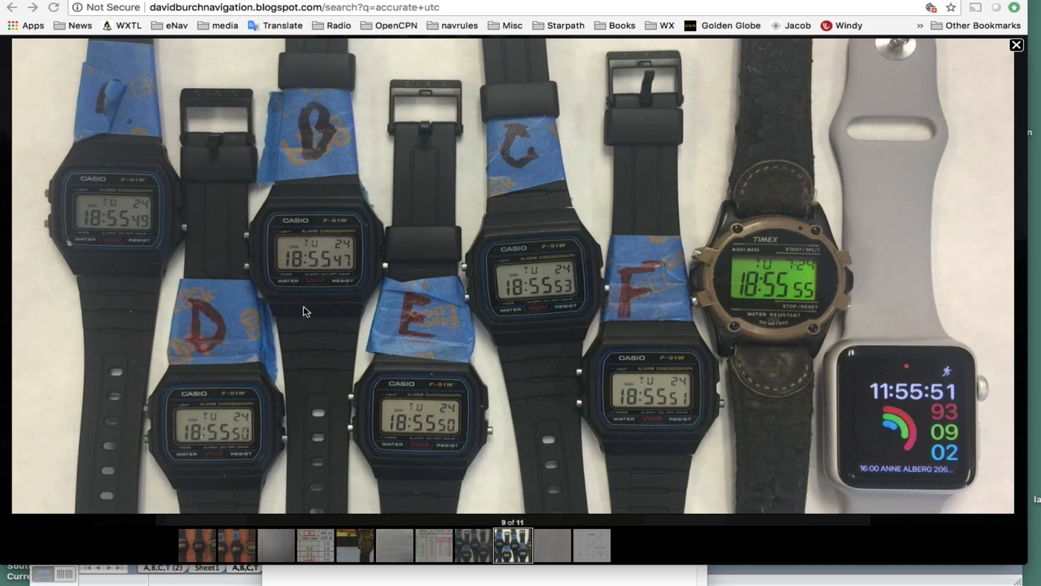
mouse_move(297, 351)
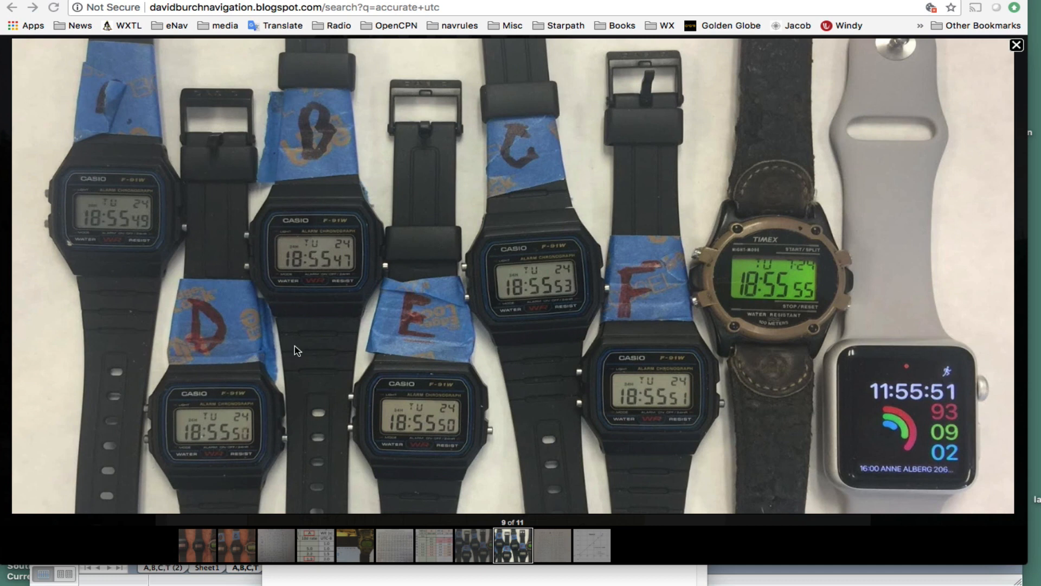
mouse_move(299, 273)
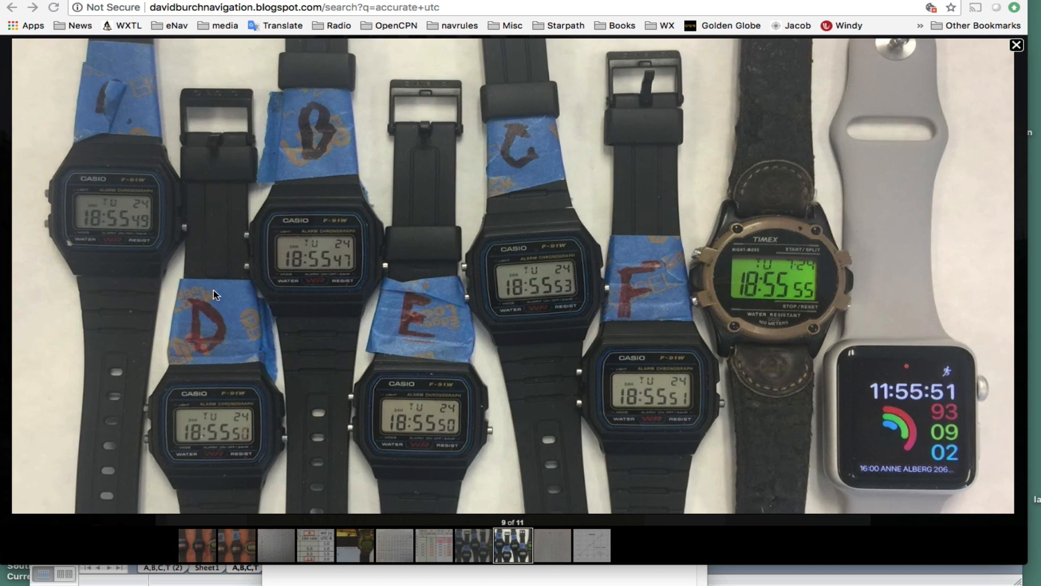
mouse_move(279, 219)
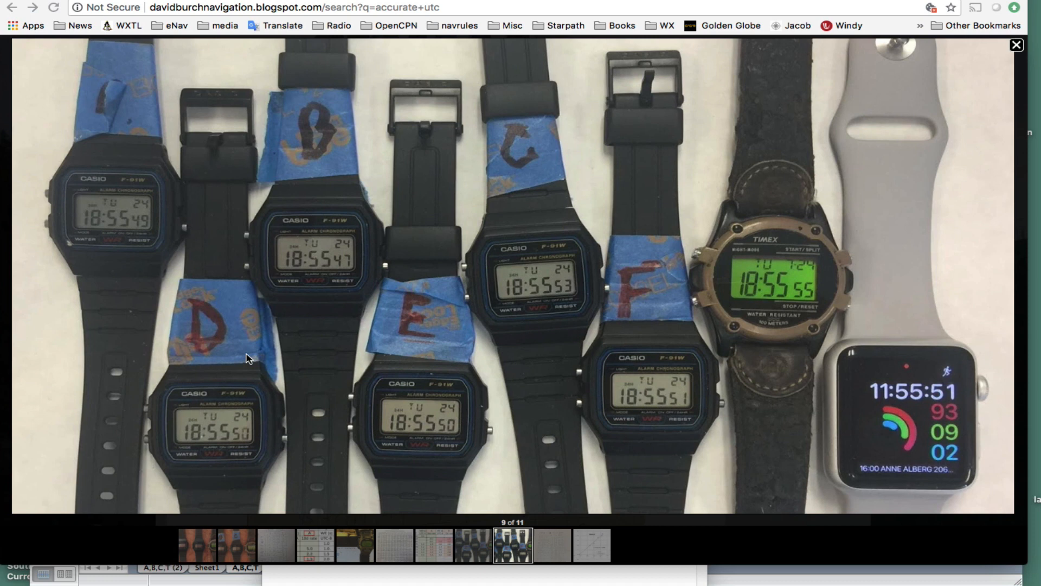
mouse_move(535, 419)
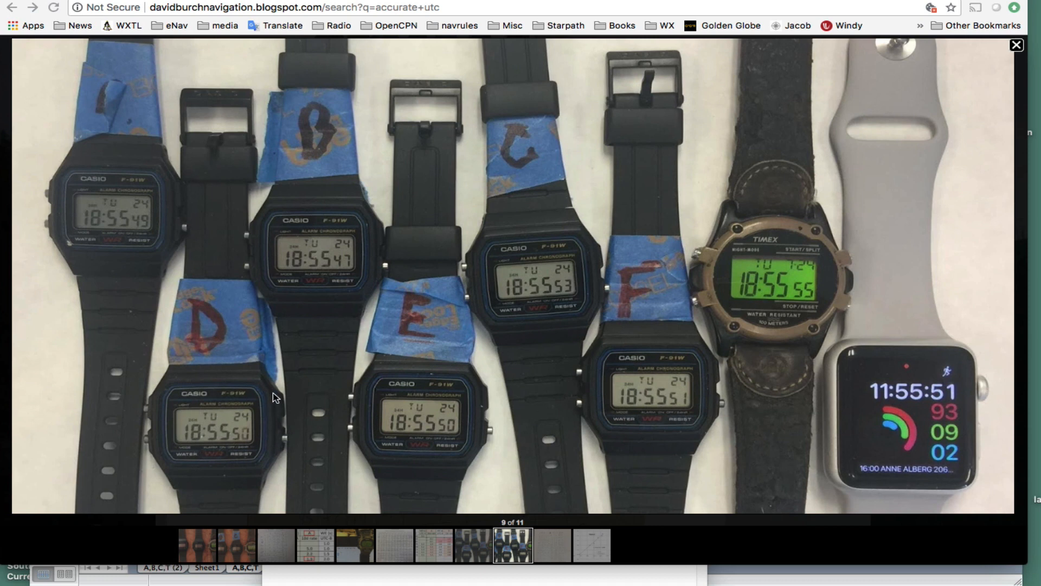
mouse_move(338, 337)
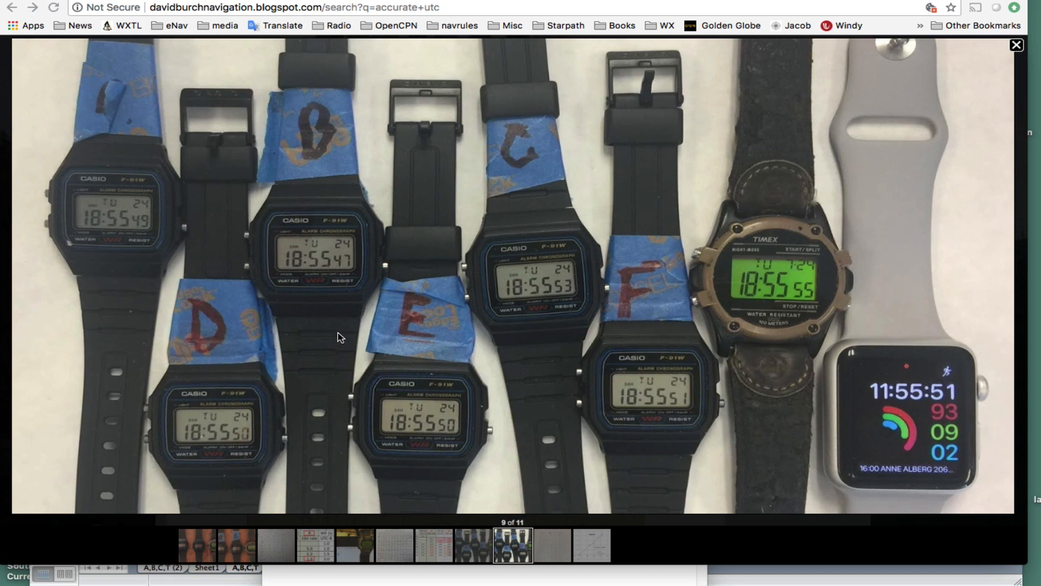
mouse_move(782, 310)
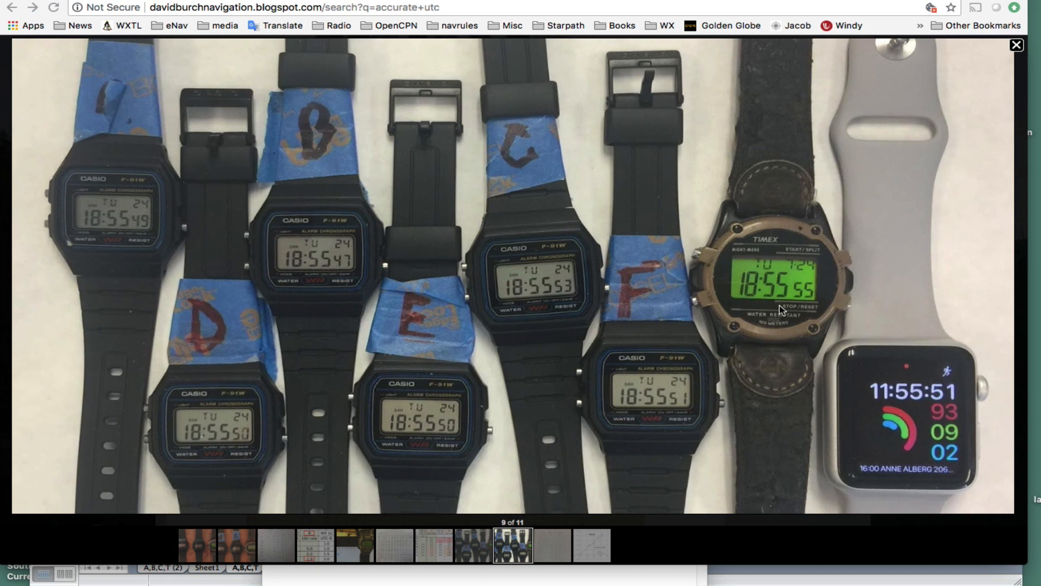
mouse_move(258, 267)
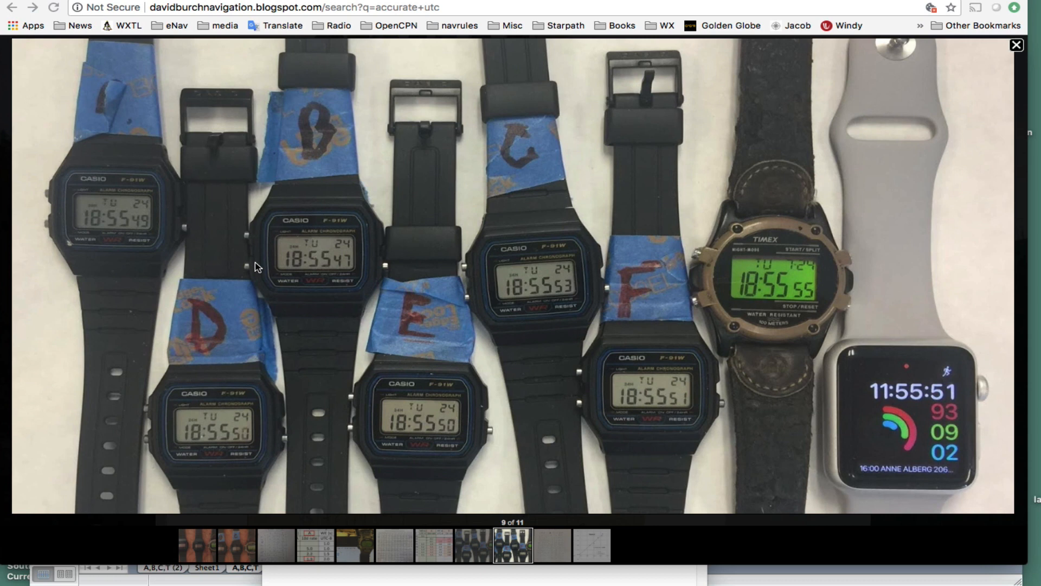
mouse_move(564, 259)
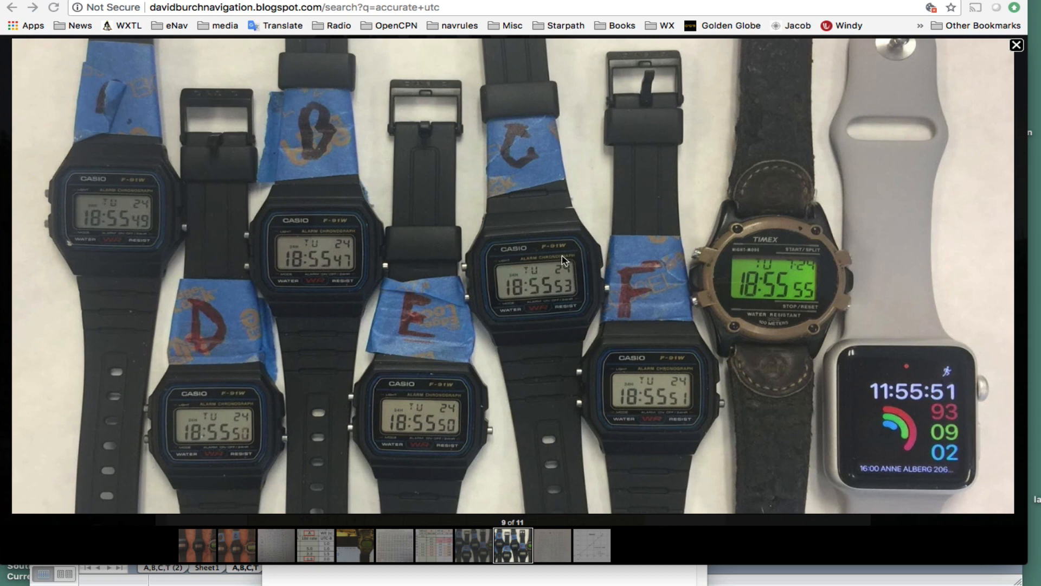
mouse_move(898, 413)
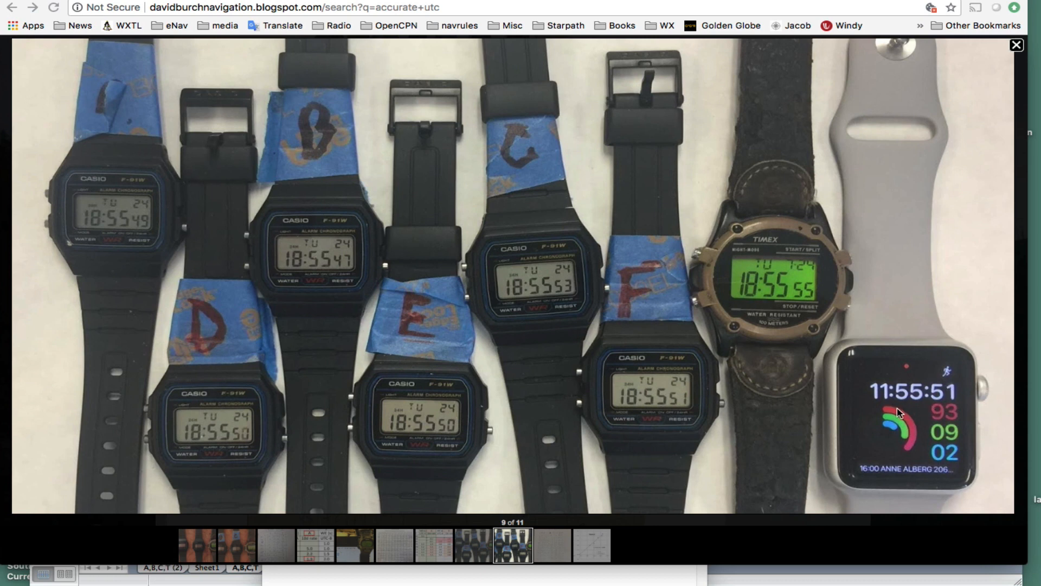
mouse_move(902, 407)
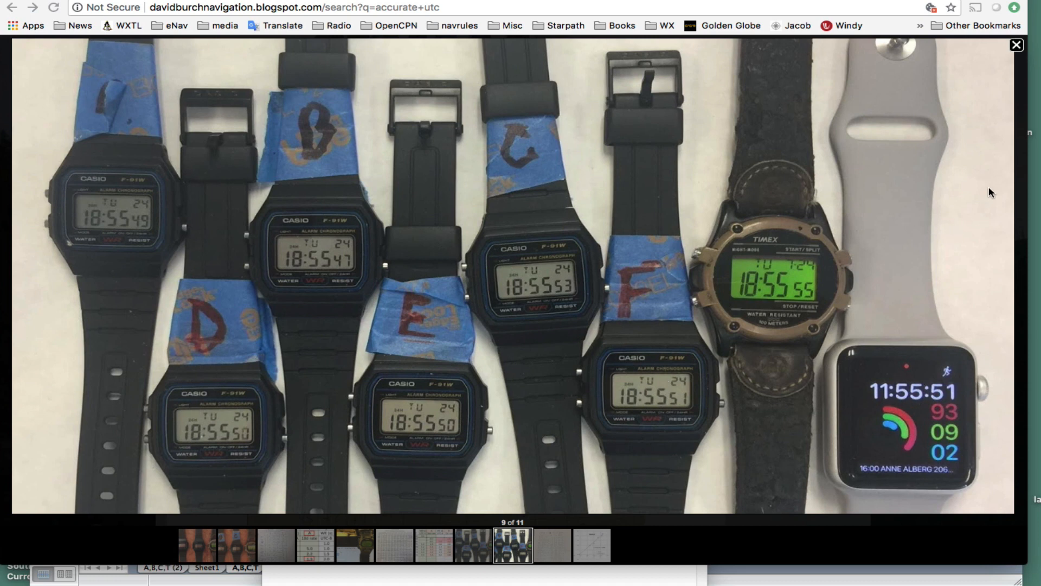
mouse_move(589, 334)
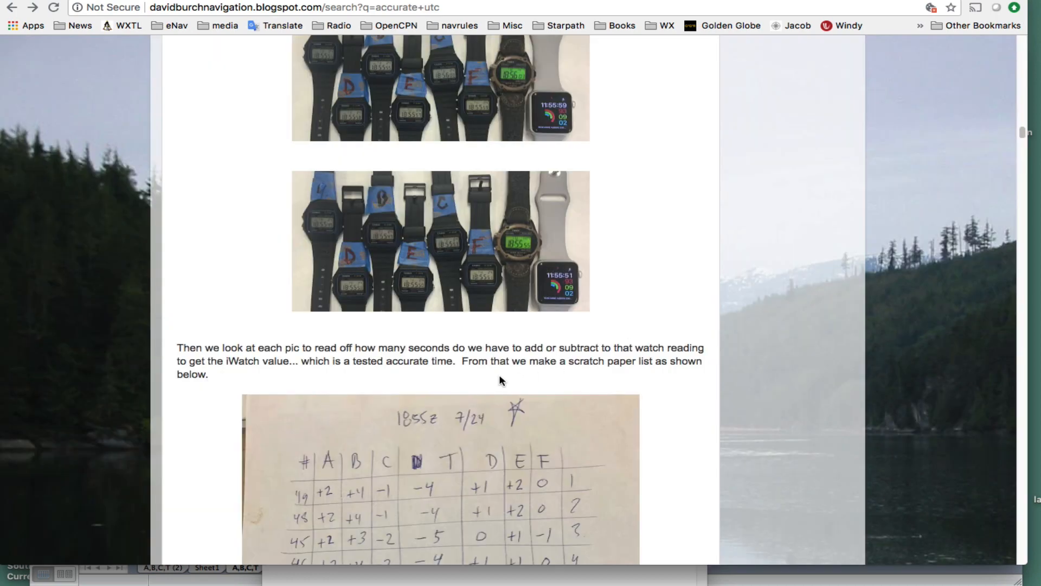
click(440, 241)
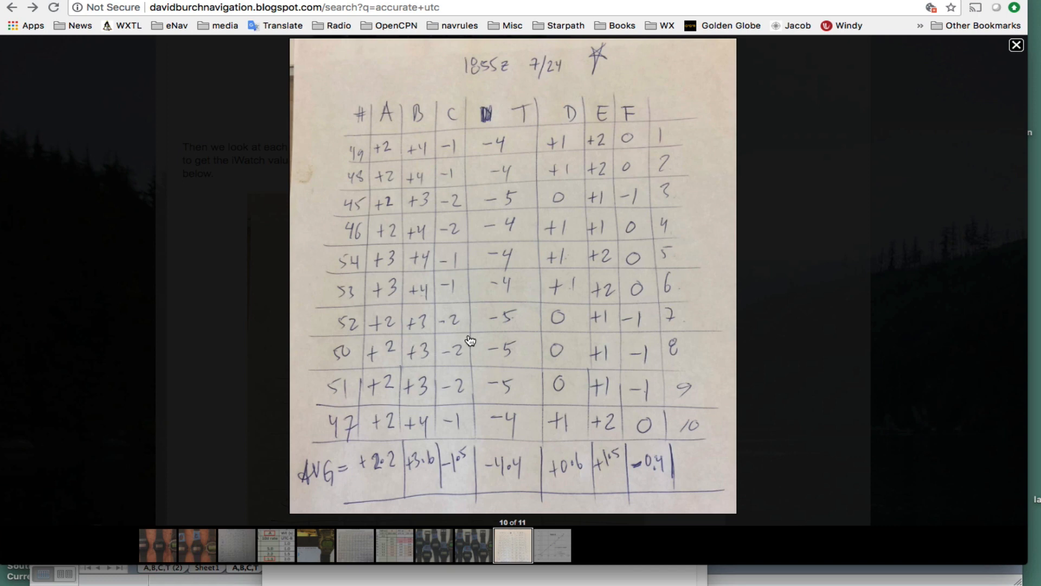
mouse_move(417, 131)
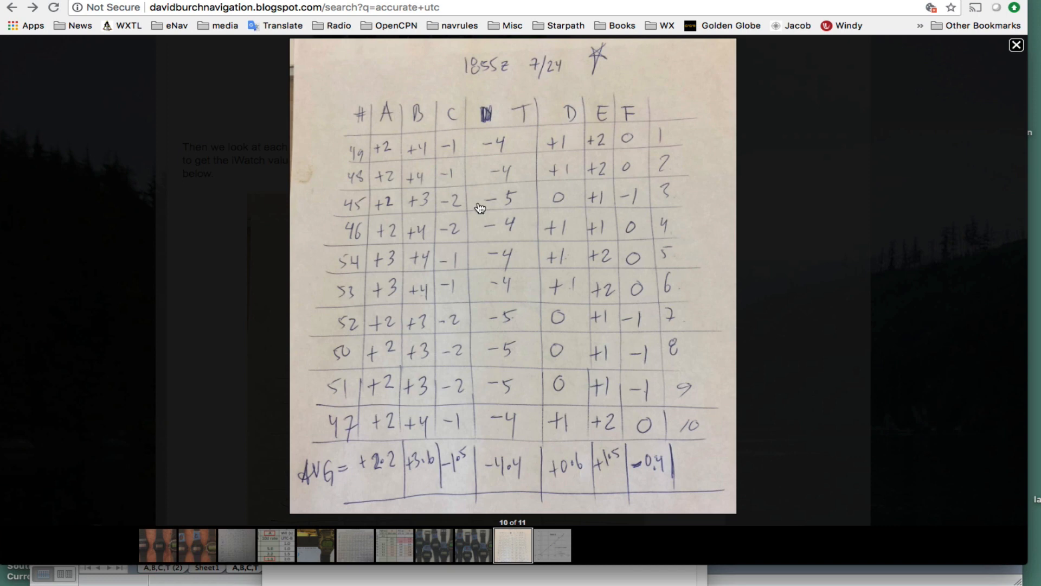
click(1015, 45)
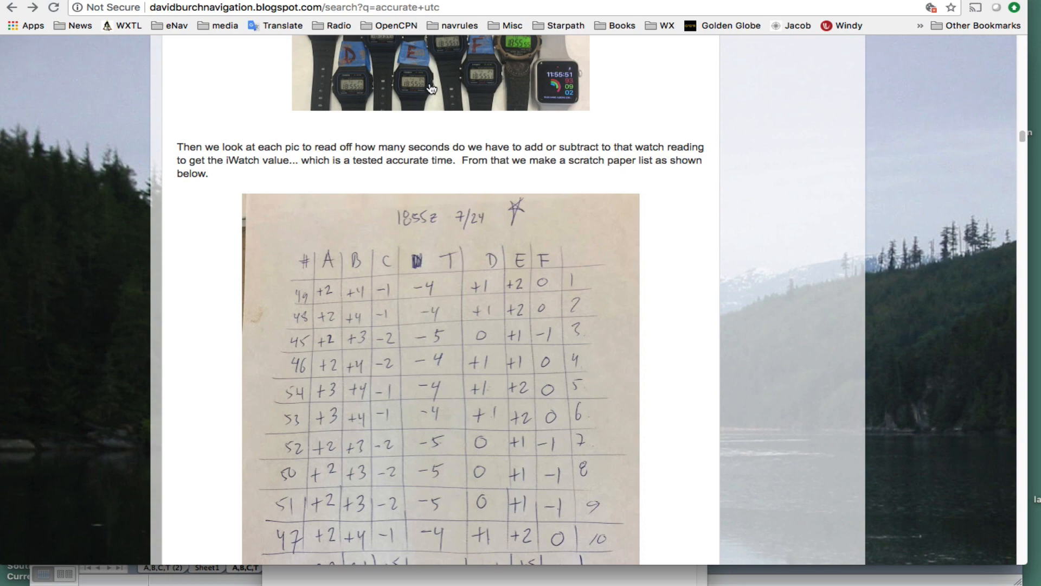
Enlarge the lettered watches photo, then advance to the handwritten offsets table image.
click(440, 73)
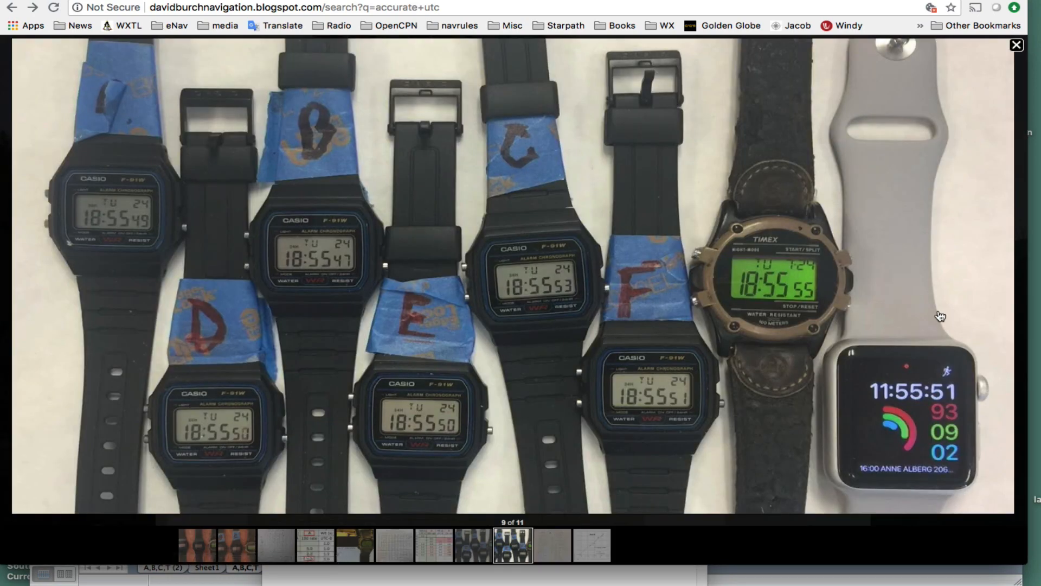
mouse_move(327, 240)
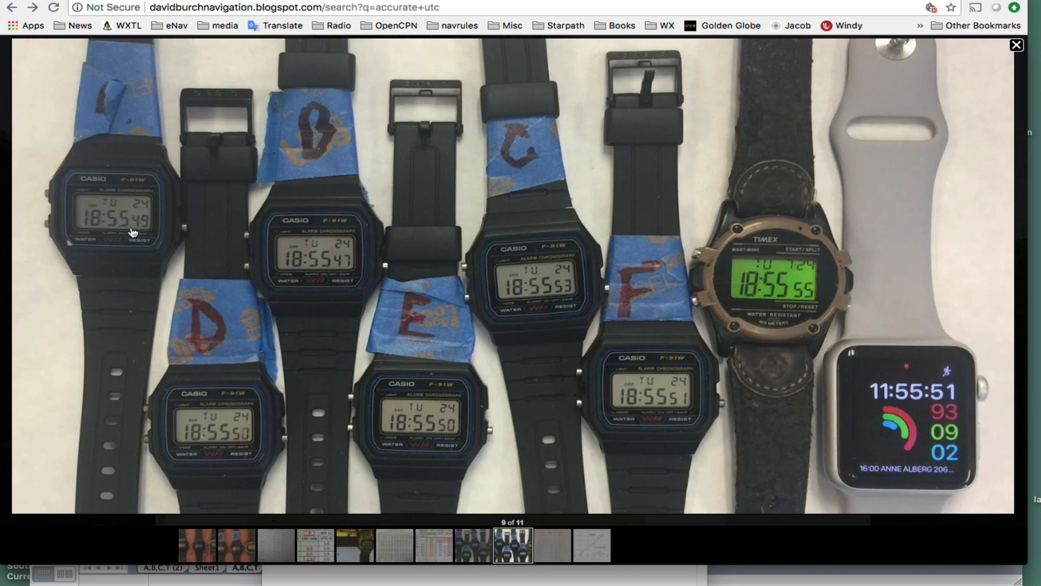
mouse_move(123, 107)
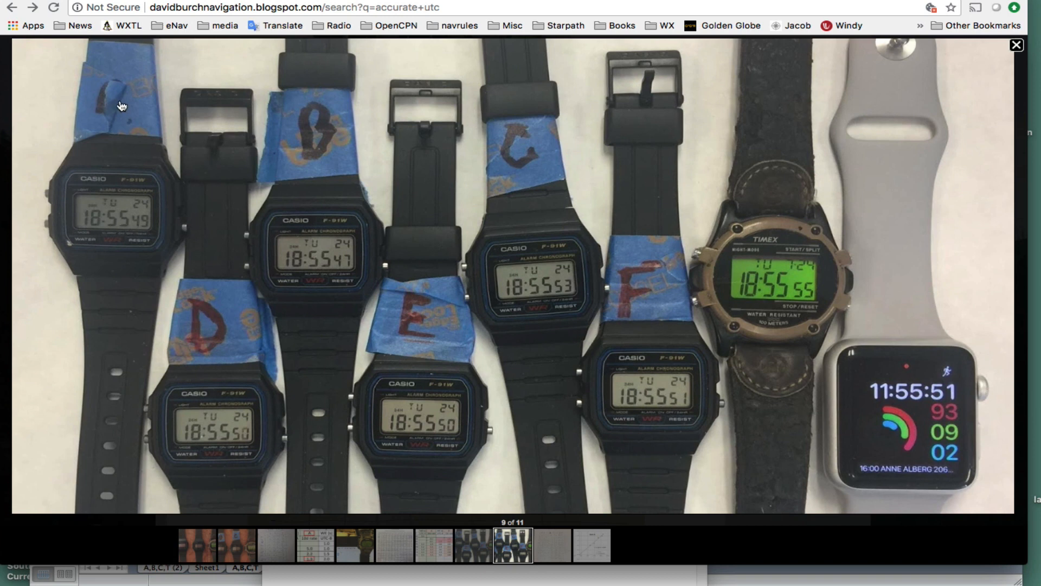
mouse_move(132, 229)
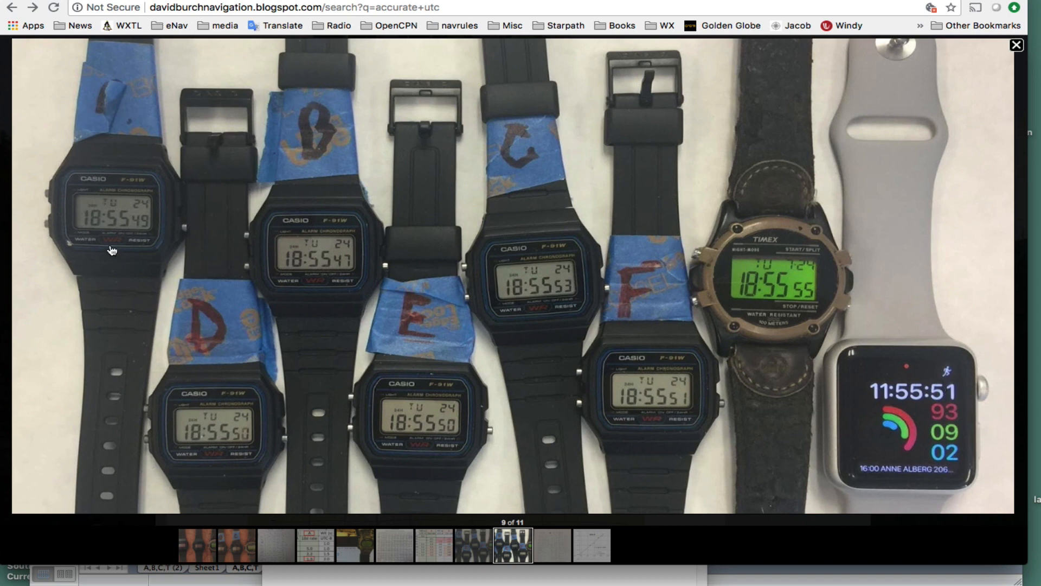
mouse_move(138, 228)
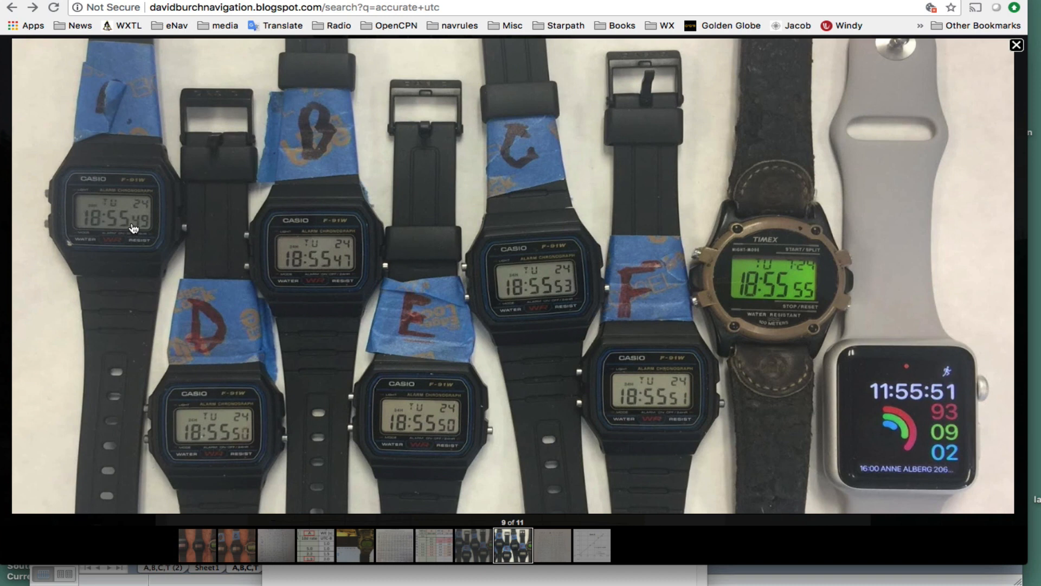
mouse_move(301, 280)
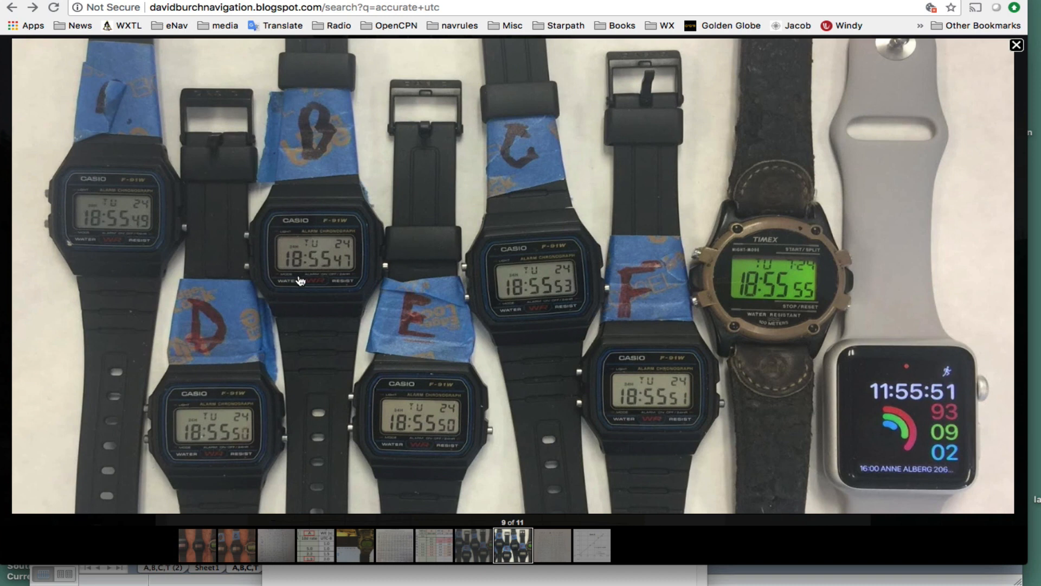
mouse_move(338, 271)
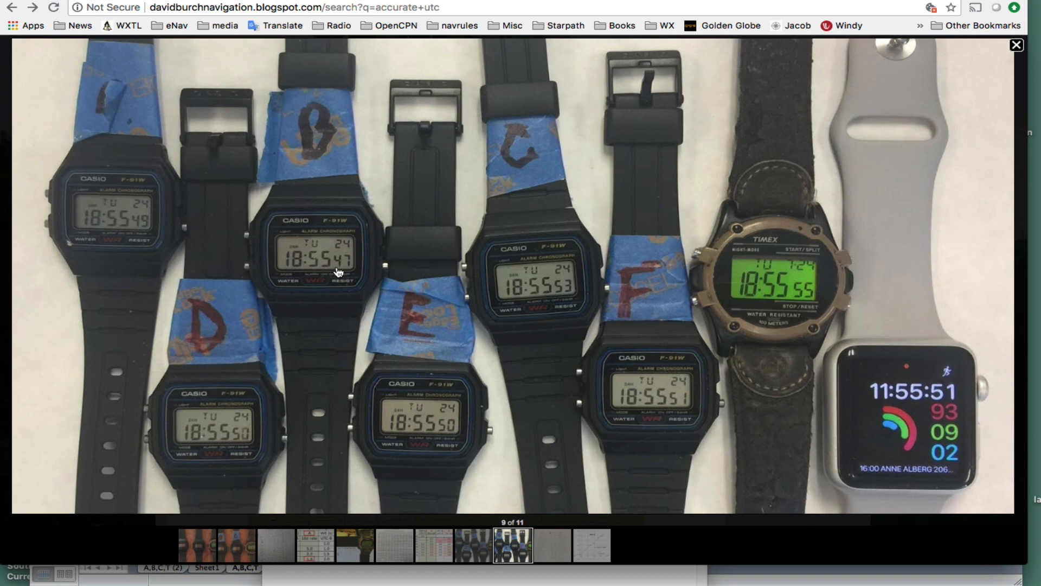
mouse_move(544, 291)
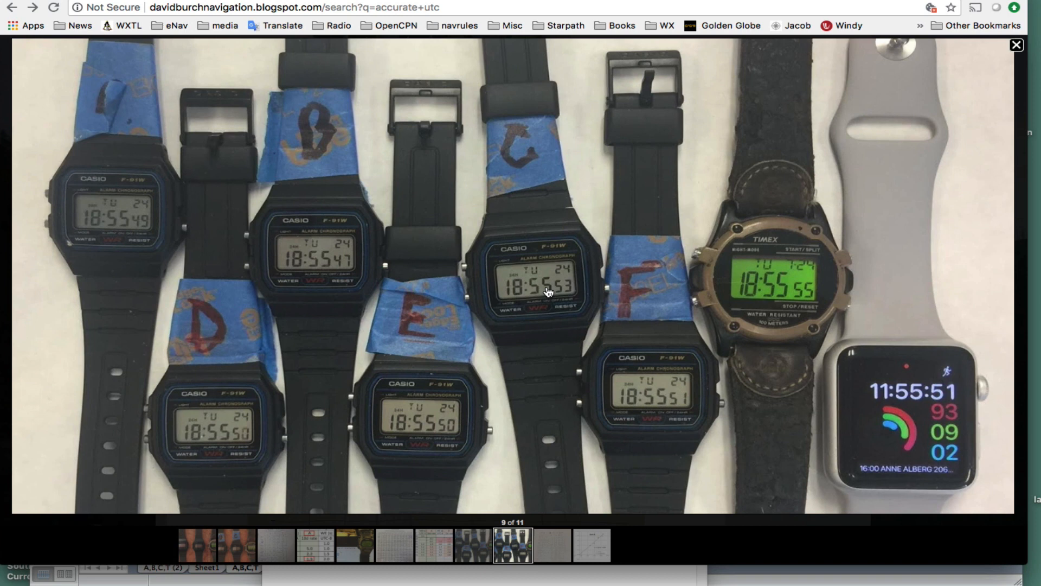
mouse_move(786, 297)
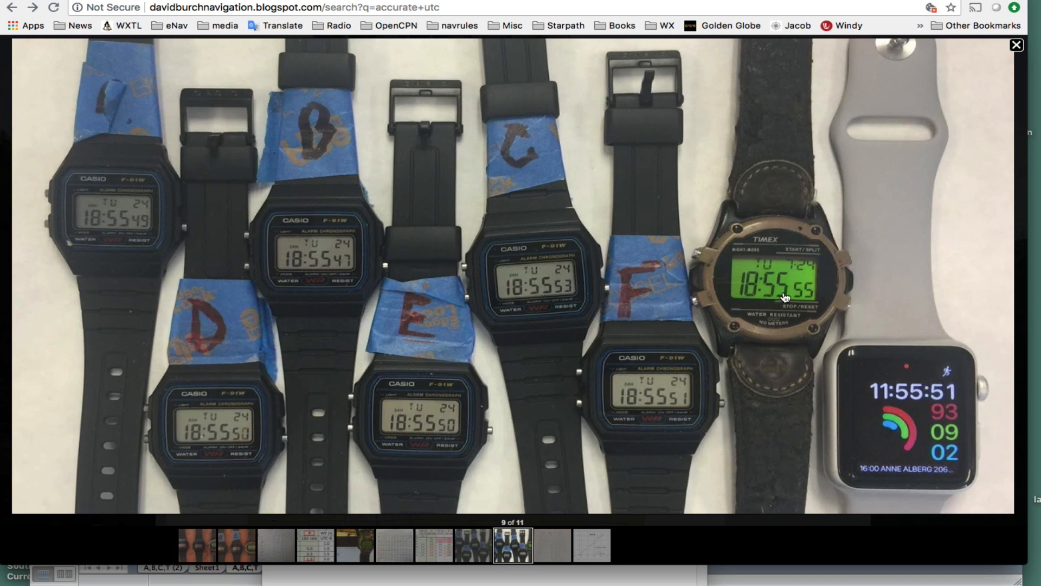
mouse_move(998, 316)
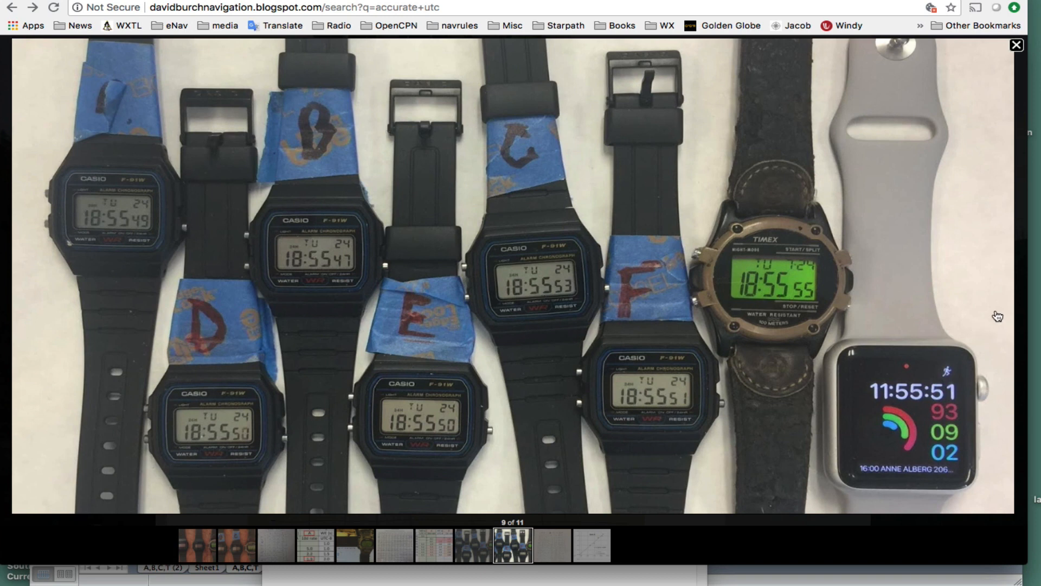
click(511, 545)
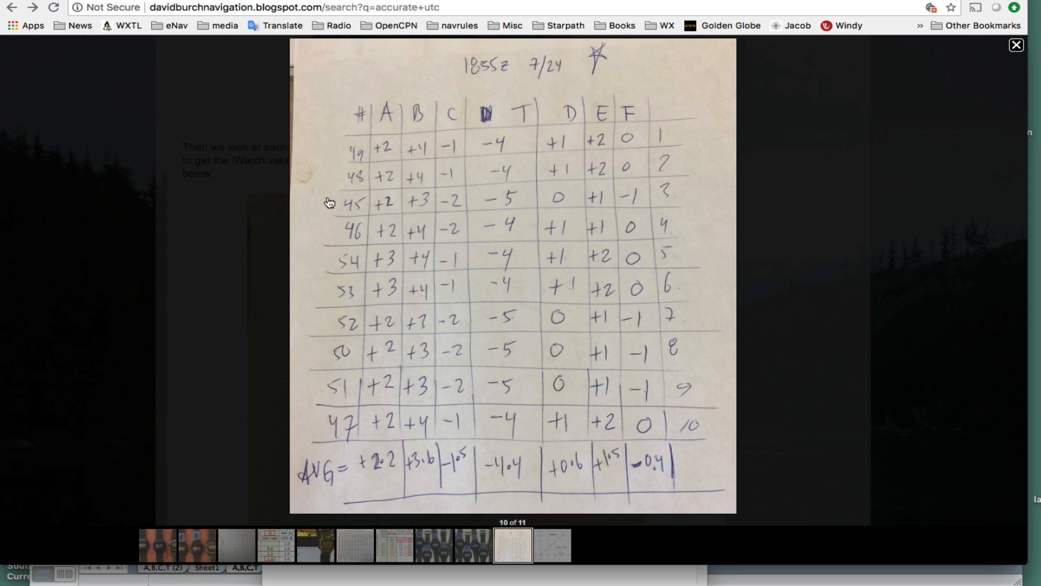
mouse_move(341, 155)
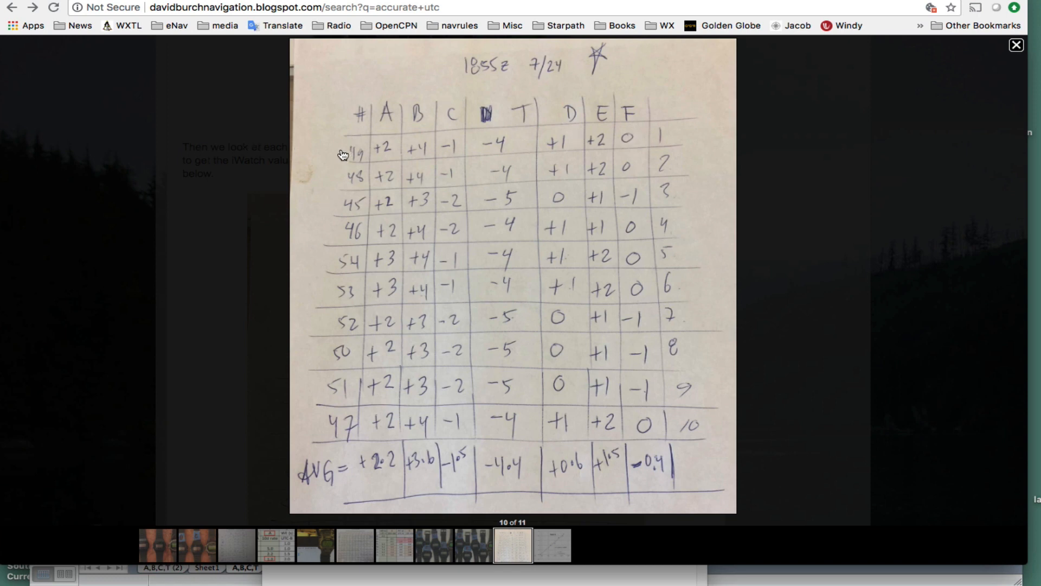
mouse_move(335, 428)
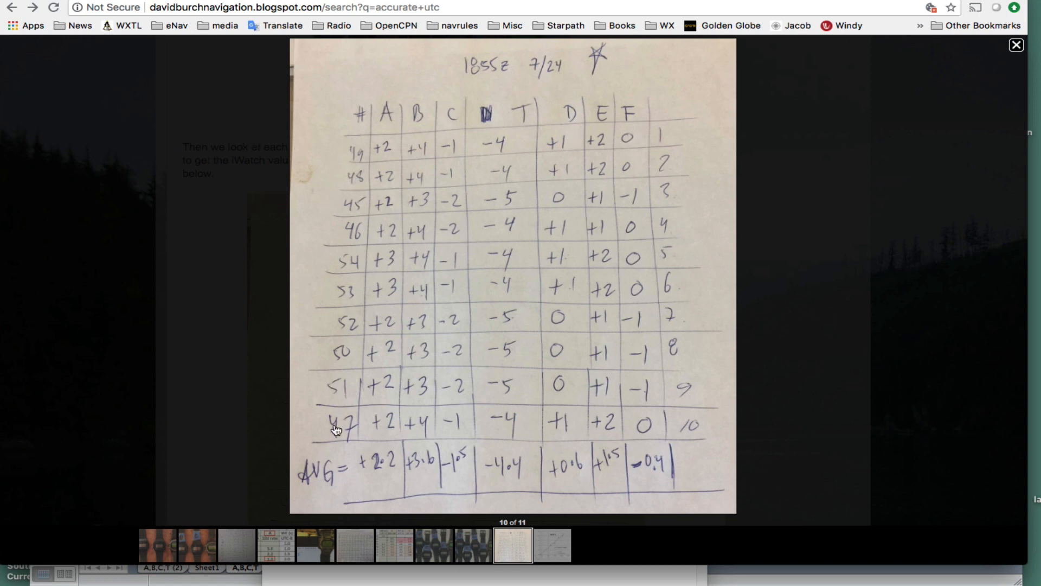
mouse_move(377, 215)
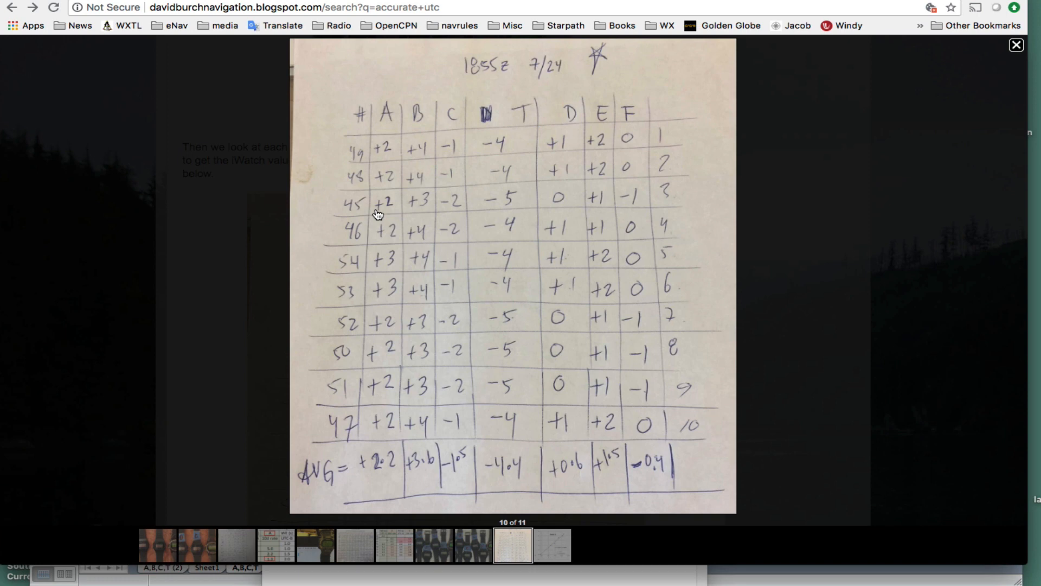
mouse_move(391, 131)
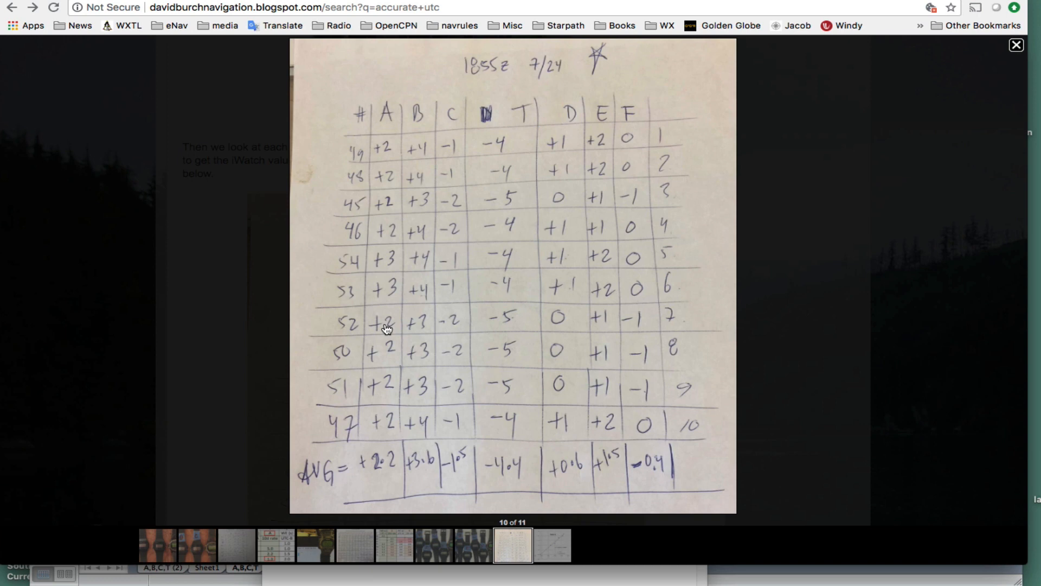
mouse_move(383, 425)
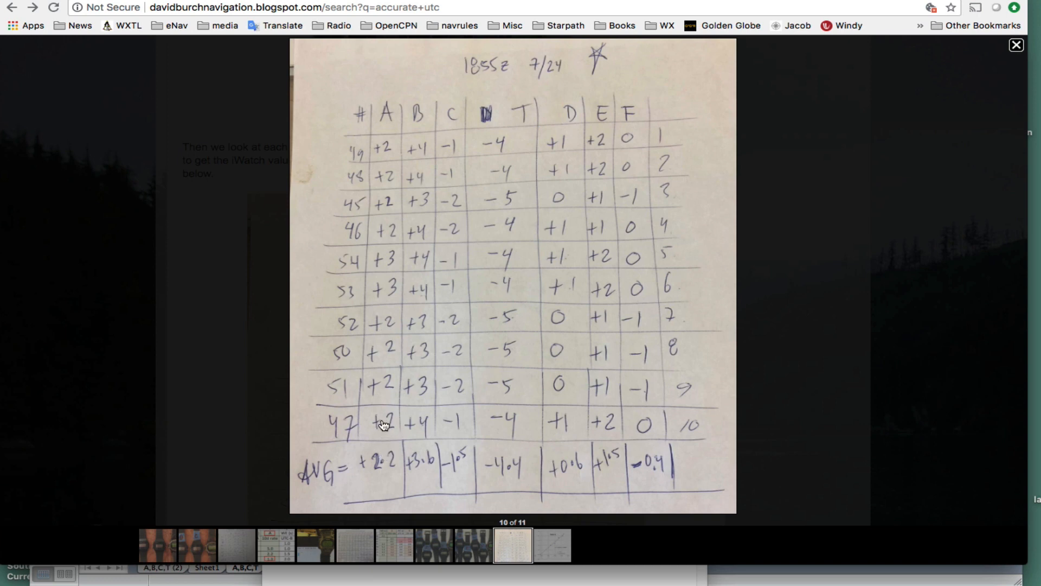
mouse_move(386, 438)
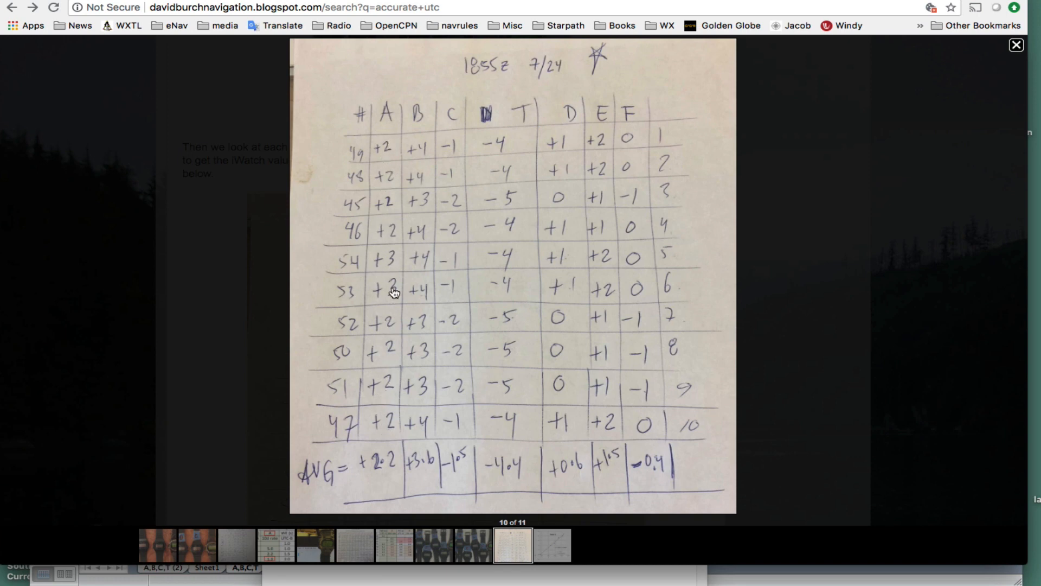
mouse_move(390, 266)
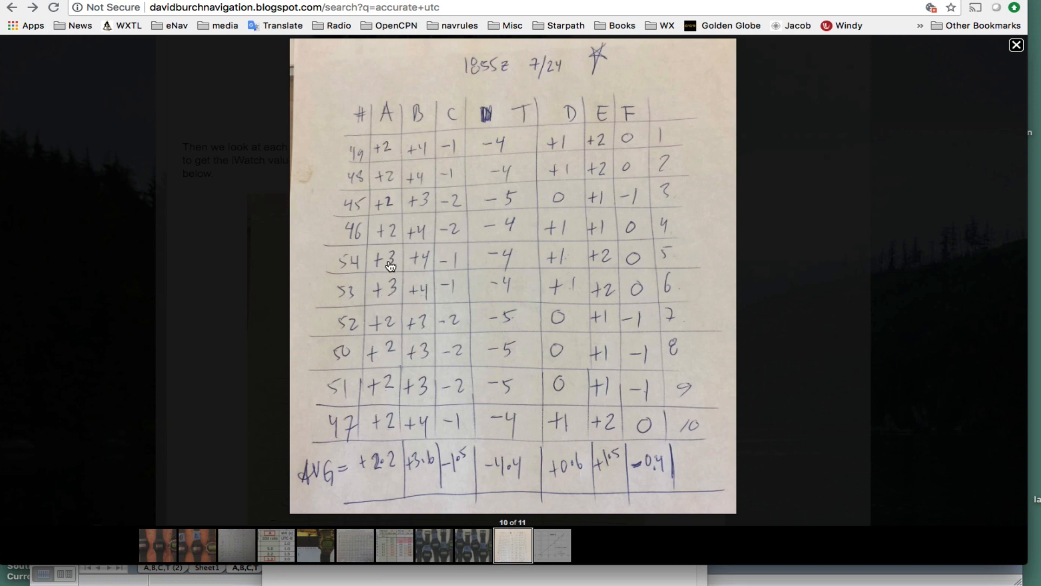
mouse_move(416, 466)
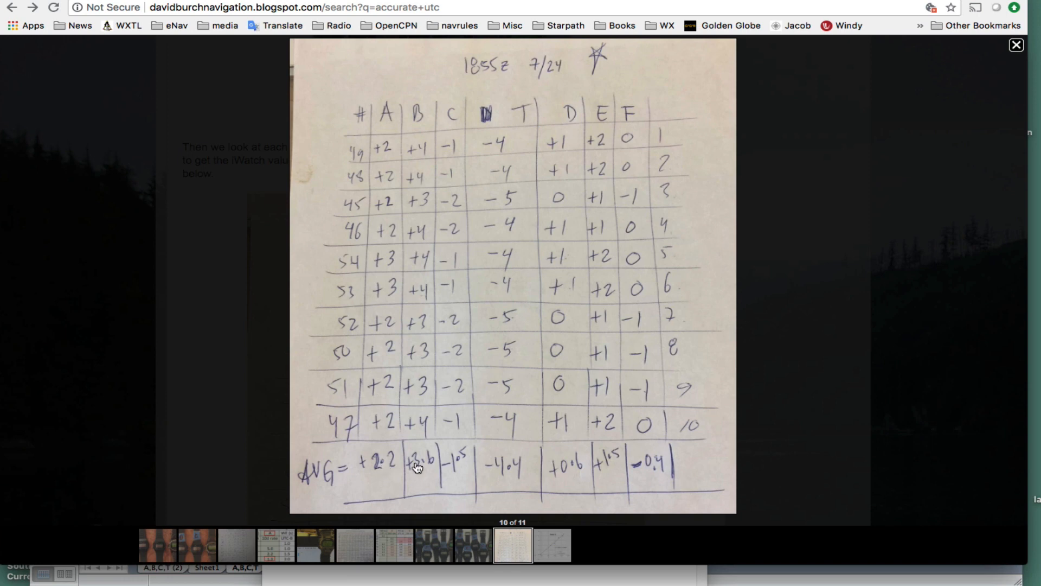
mouse_move(412, 221)
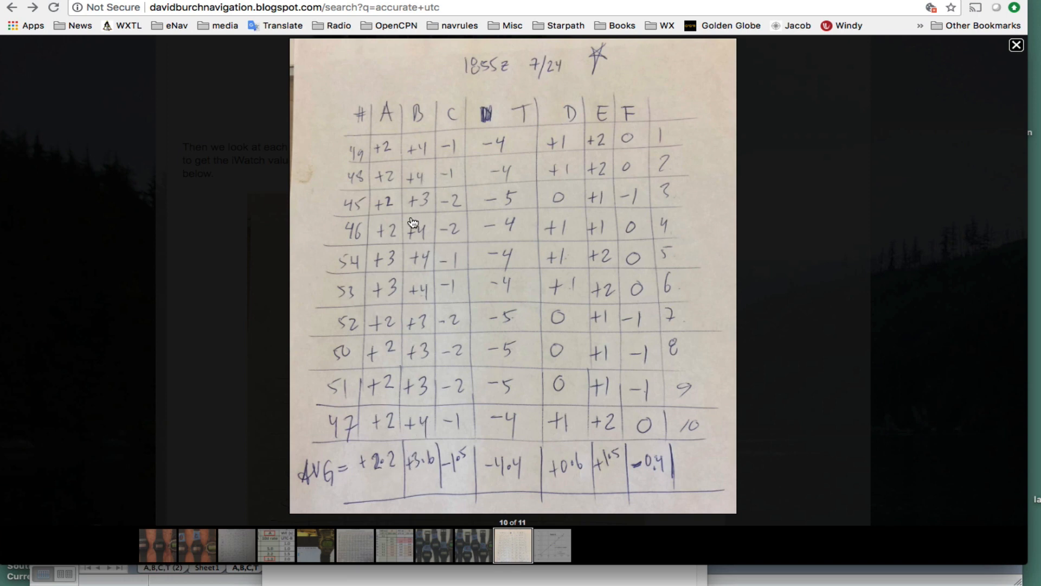
mouse_move(425, 387)
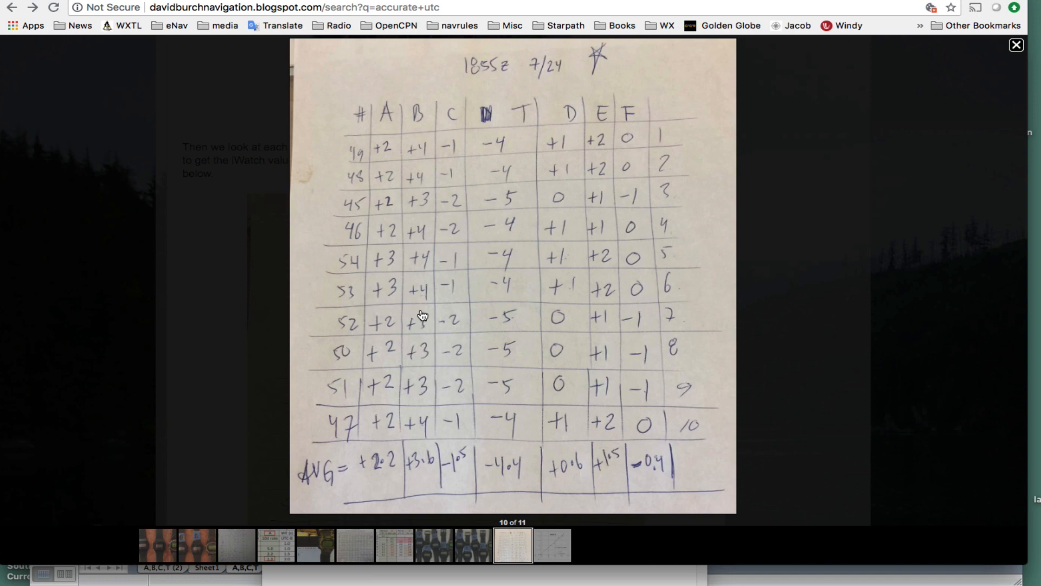
mouse_move(419, 196)
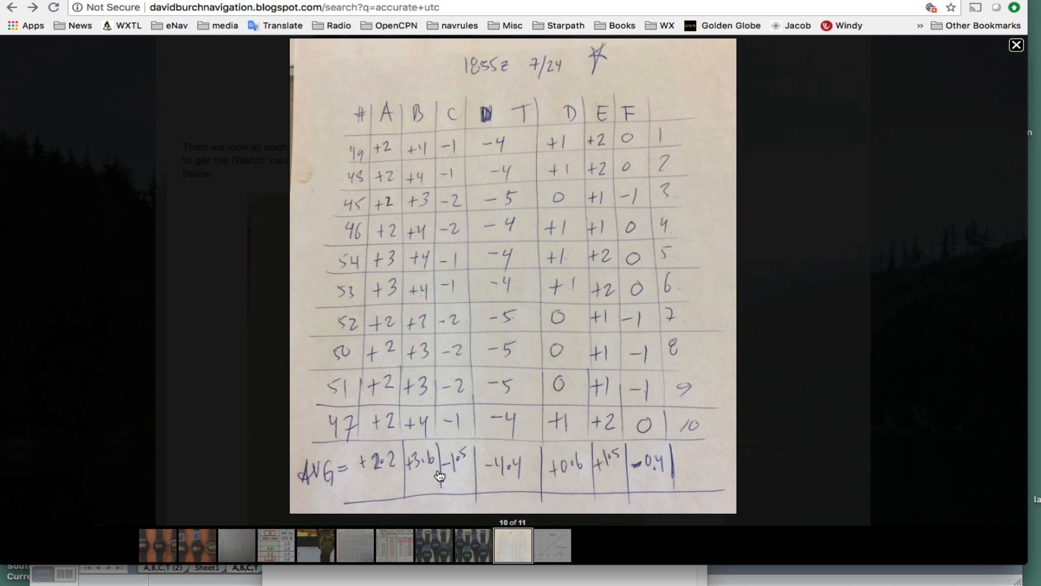
mouse_move(545, 472)
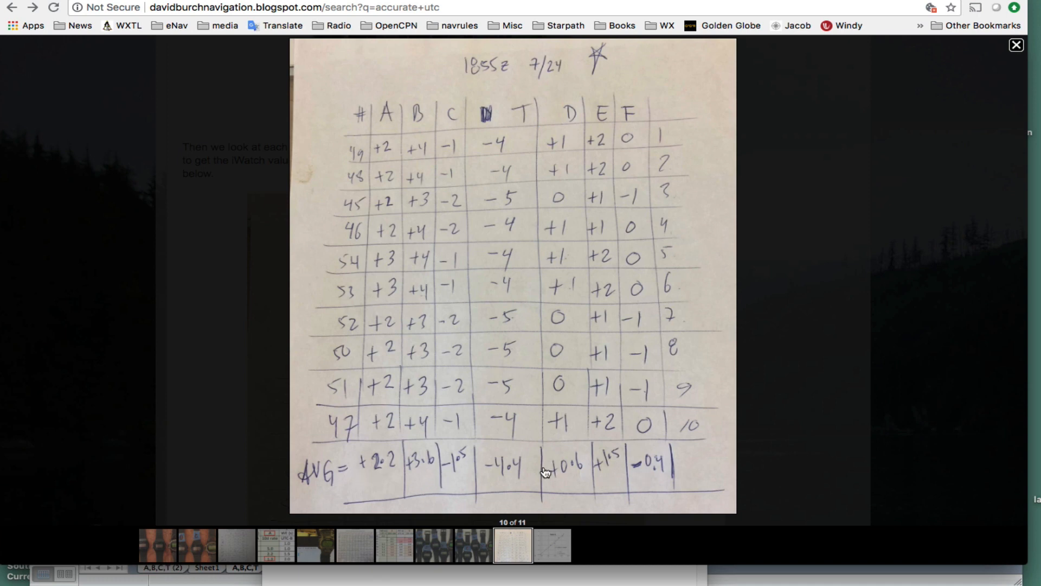
mouse_move(900, 205)
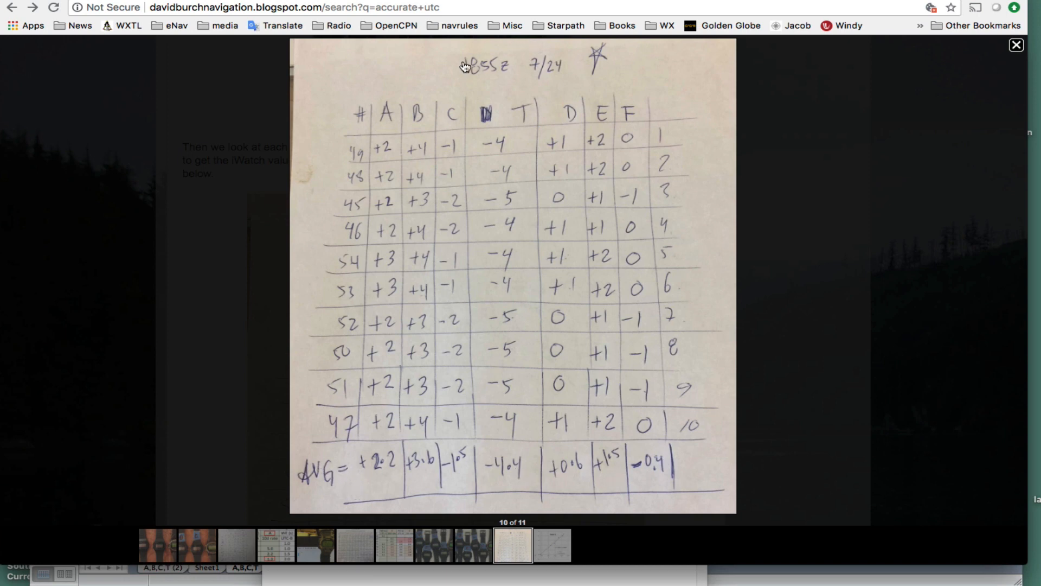
mouse_move(501, 547)
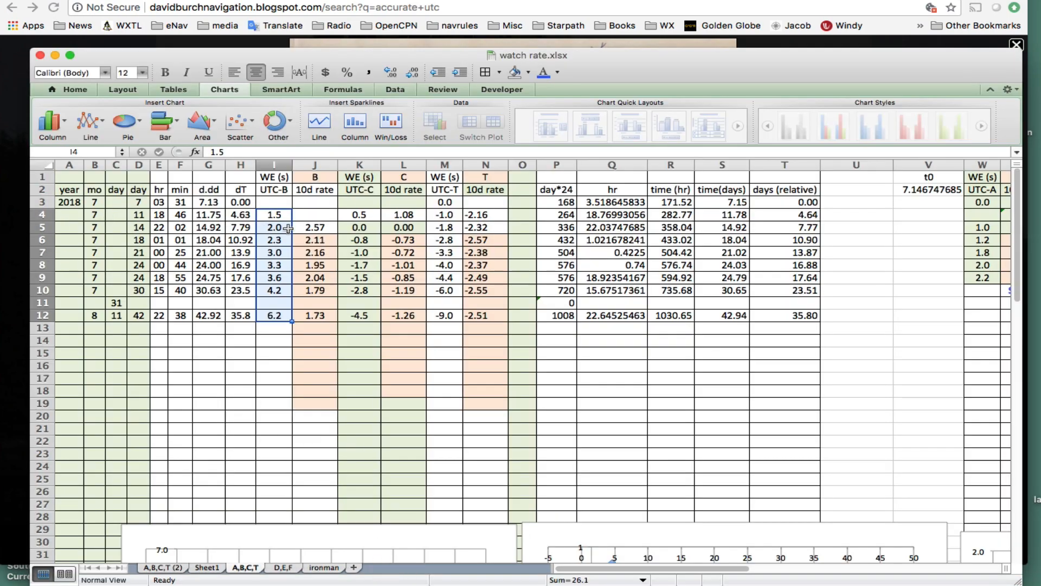
mouse_move(152, 196)
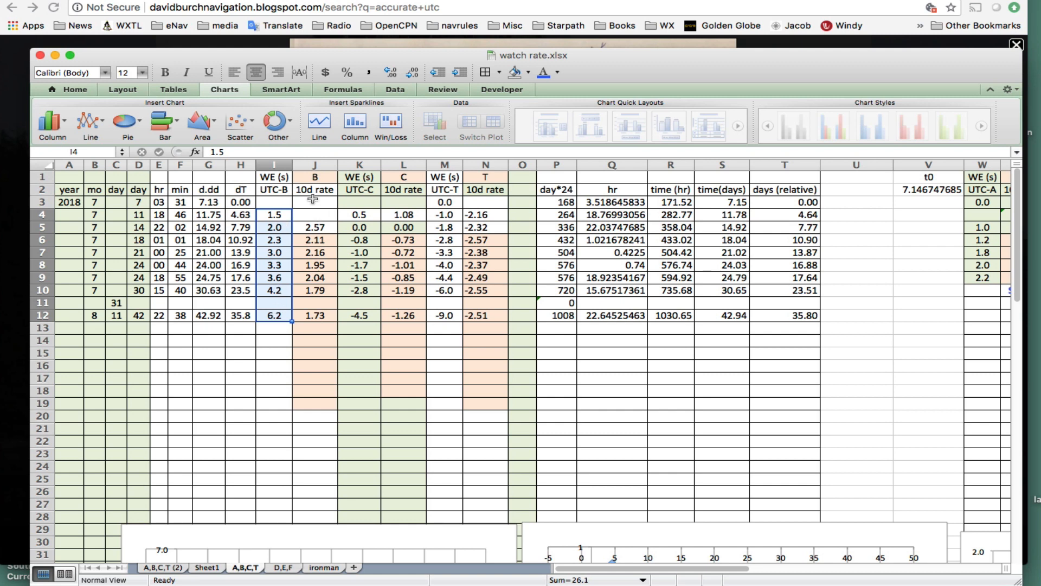
mouse_move(311, 357)
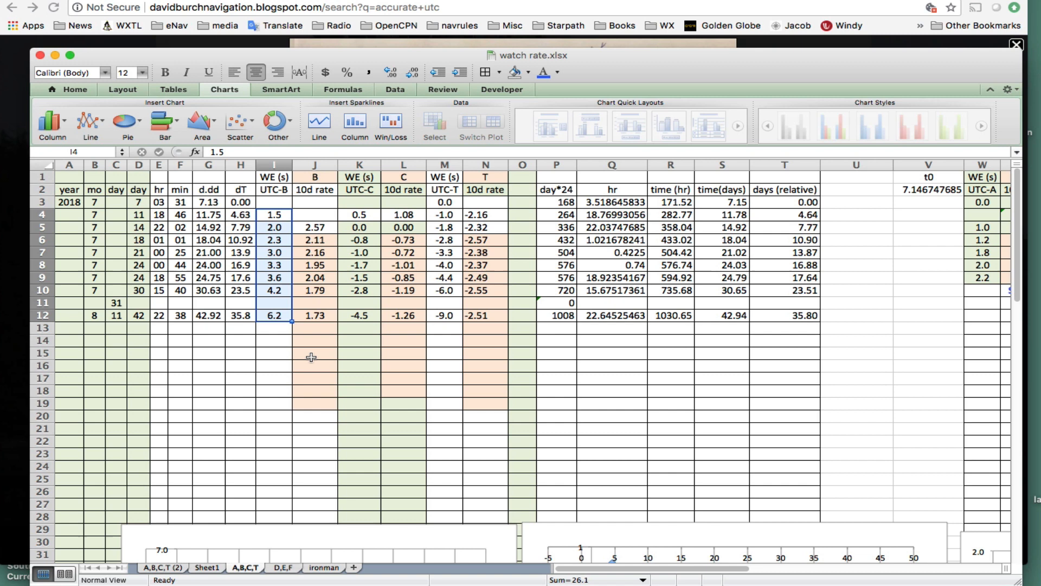
mouse_move(254, 220)
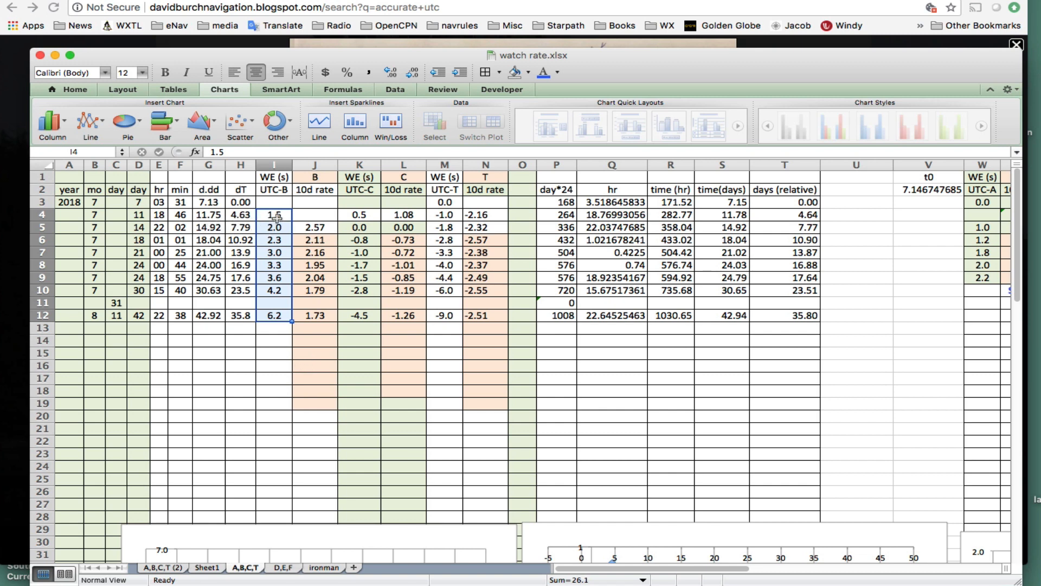
mouse_move(307, 374)
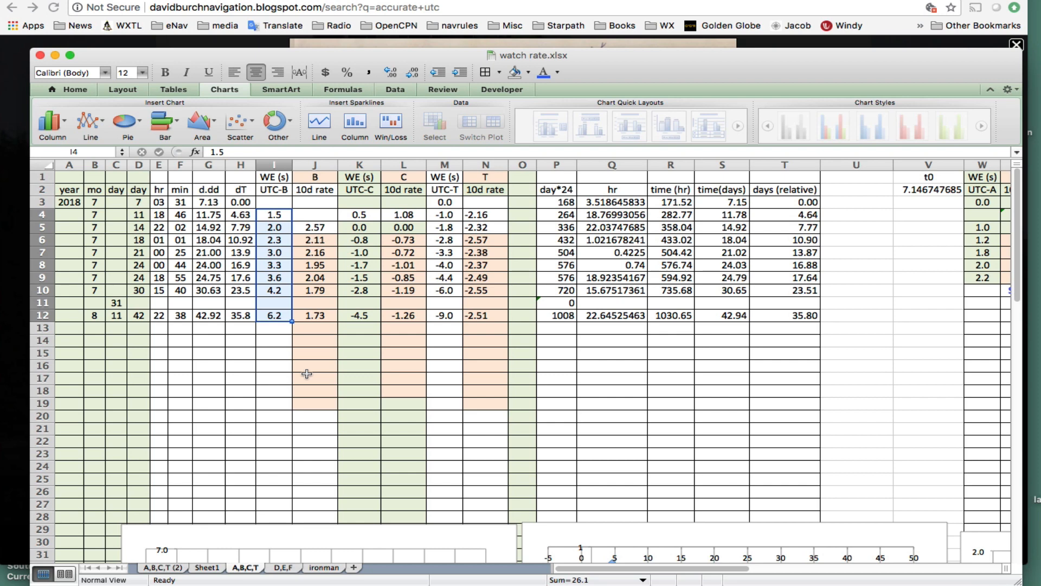
scroll(down, 3)
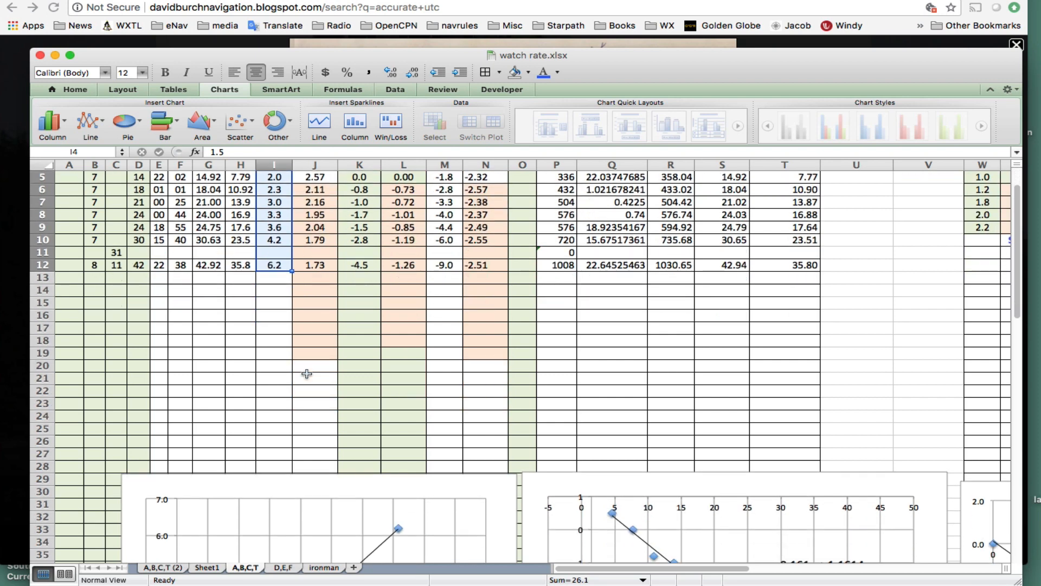
scroll(down, 3)
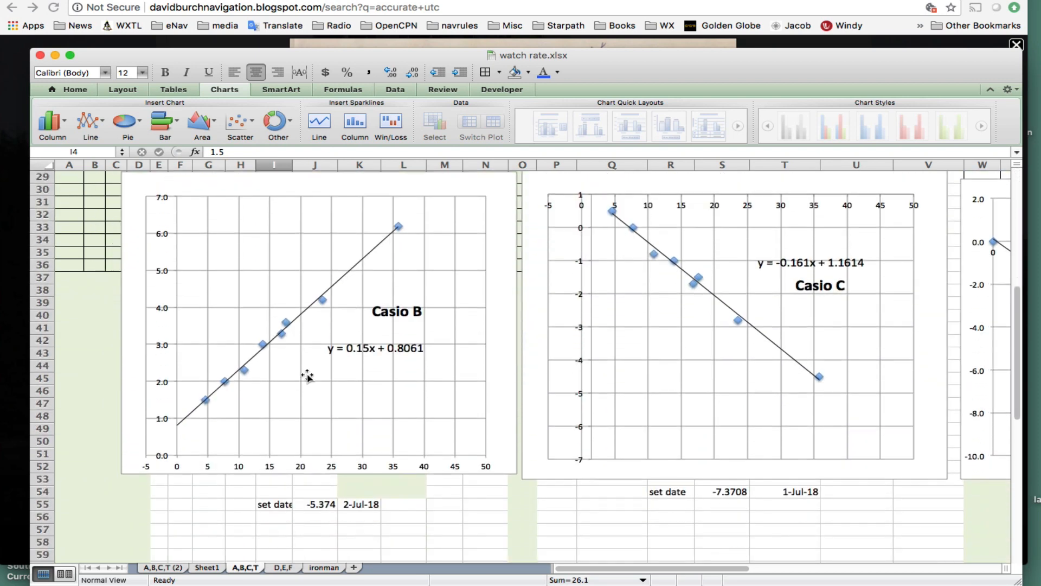
scroll(down, 3)
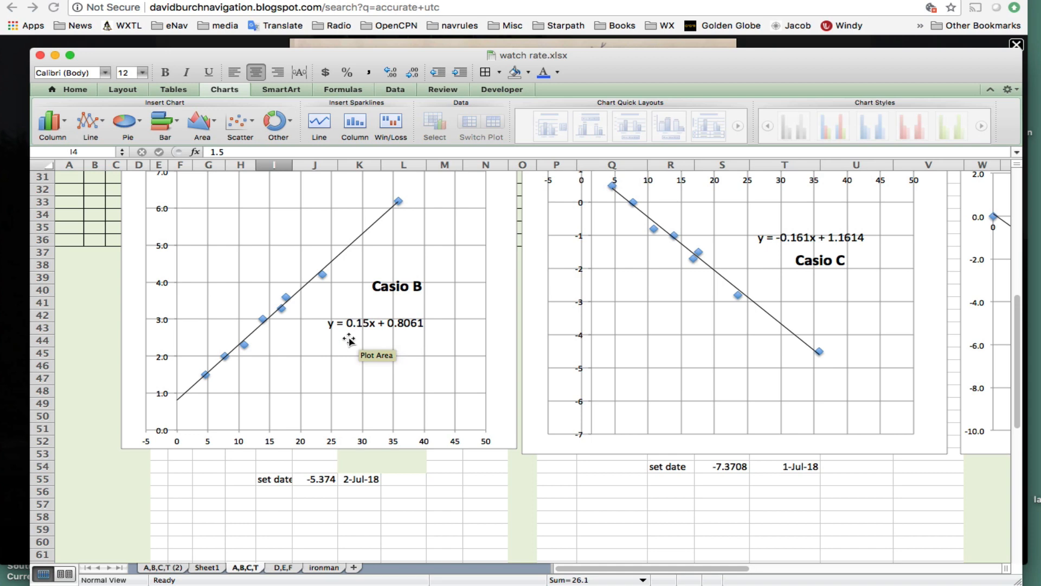
mouse_move(385, 332)
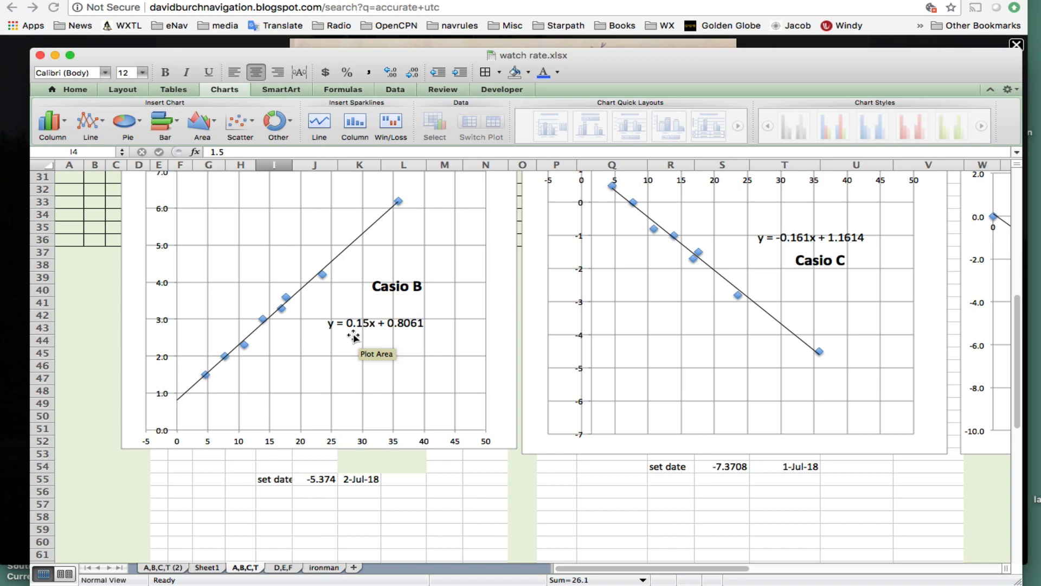
mouse_move(300, 359)
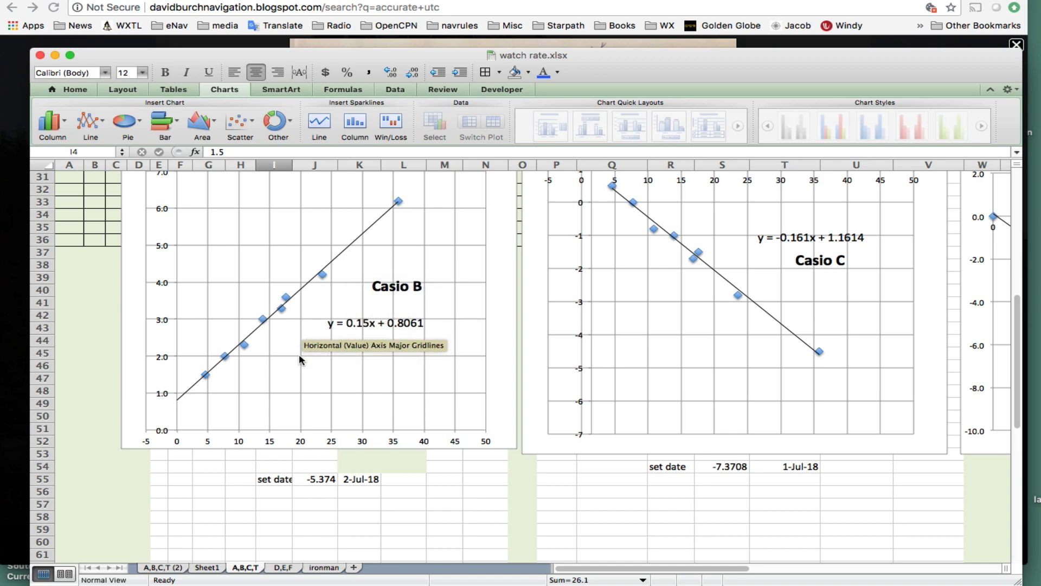
mouse_move(384, 338)
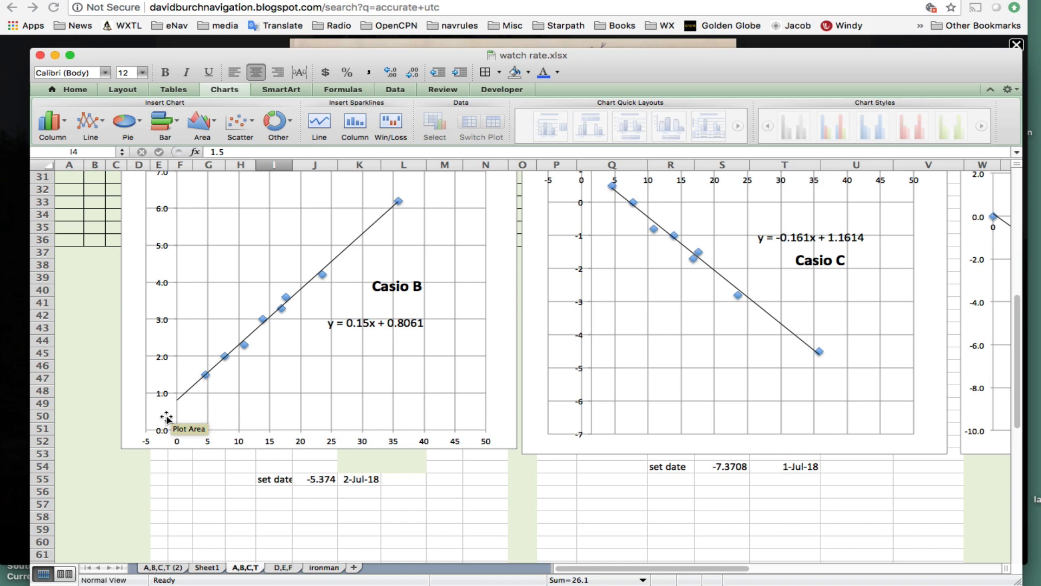
mouse_move(744, 410)
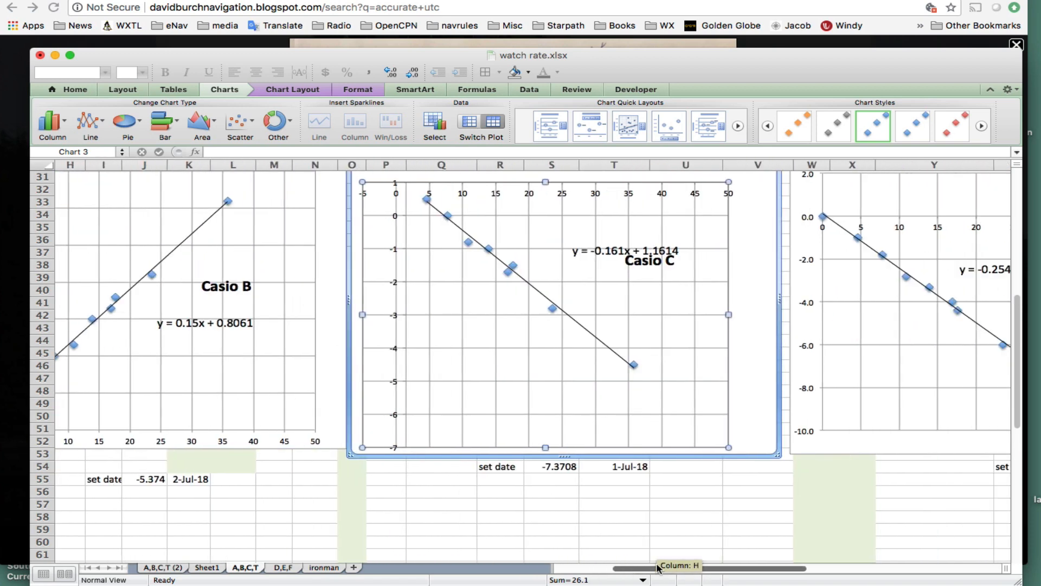
mouse_move(594, 260)
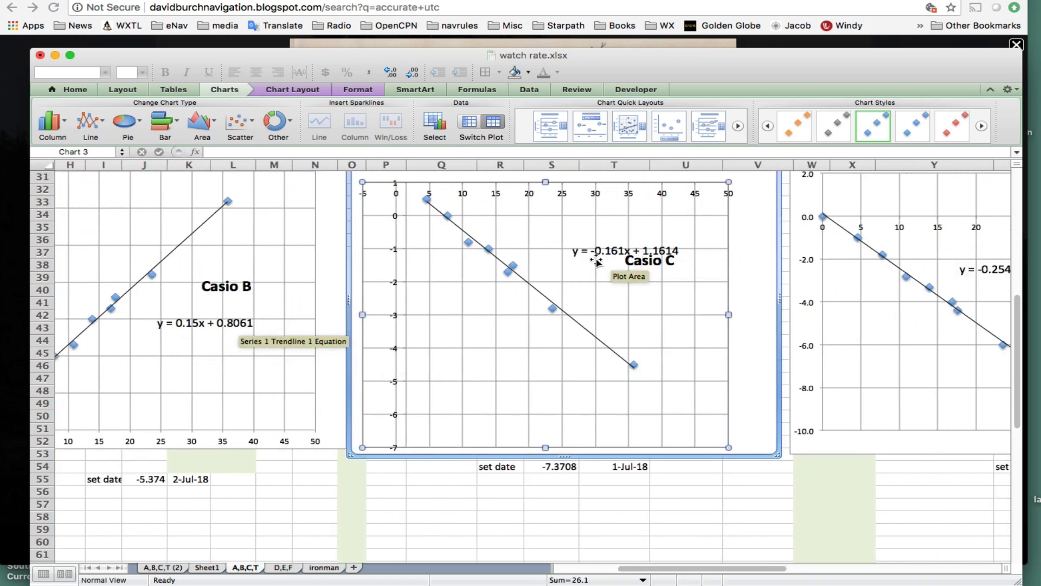
mouse_move(605, 258)
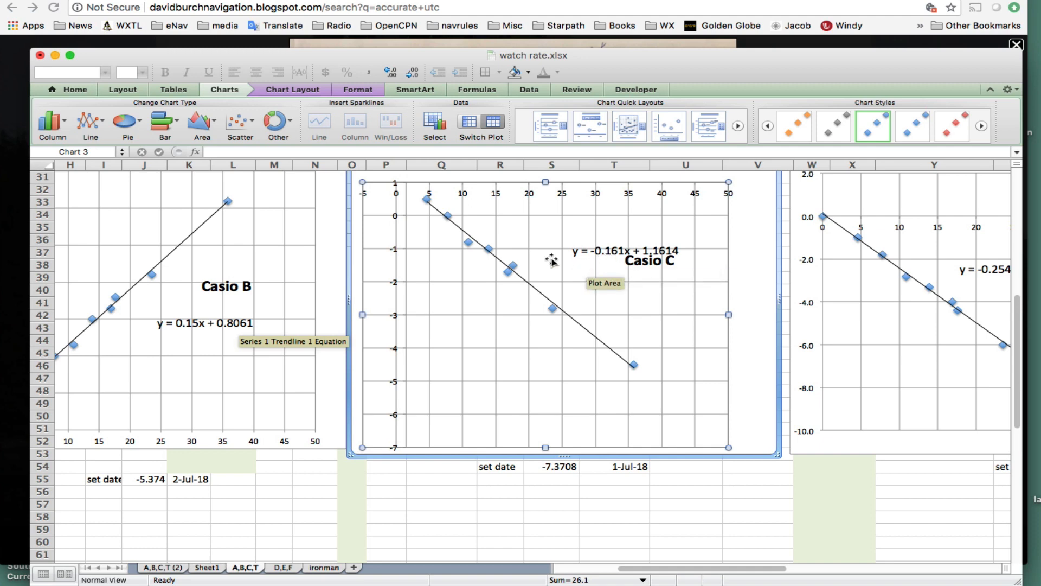
mouse_move(473, 254)
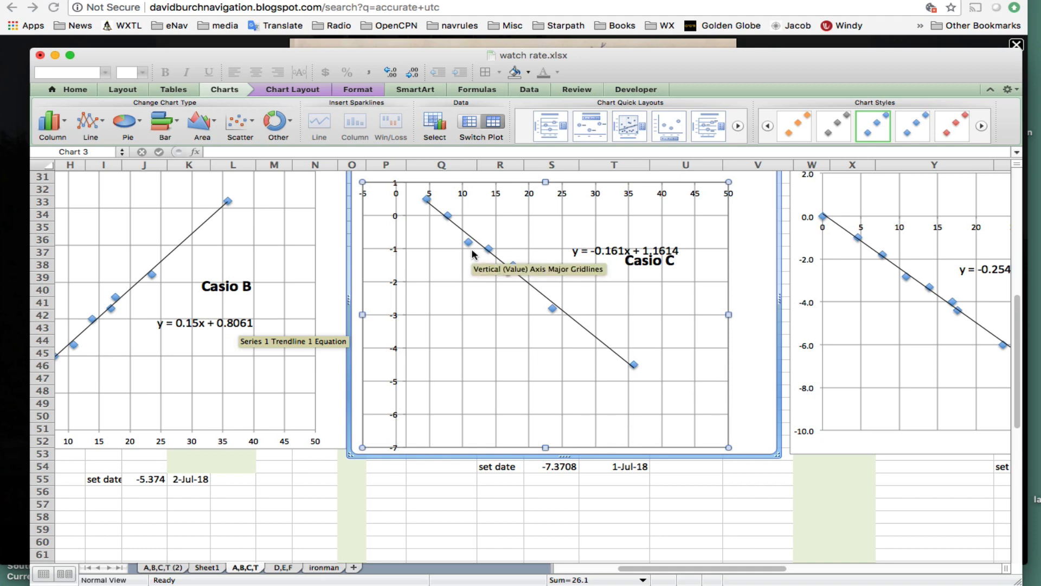
mouse_move(157, 287)
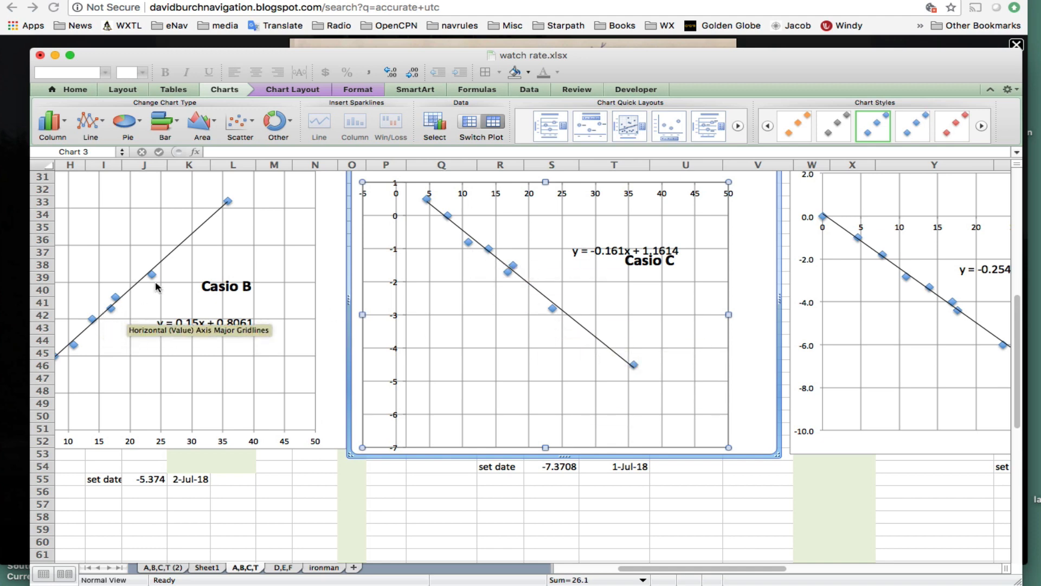
mouse_move(432, 225)
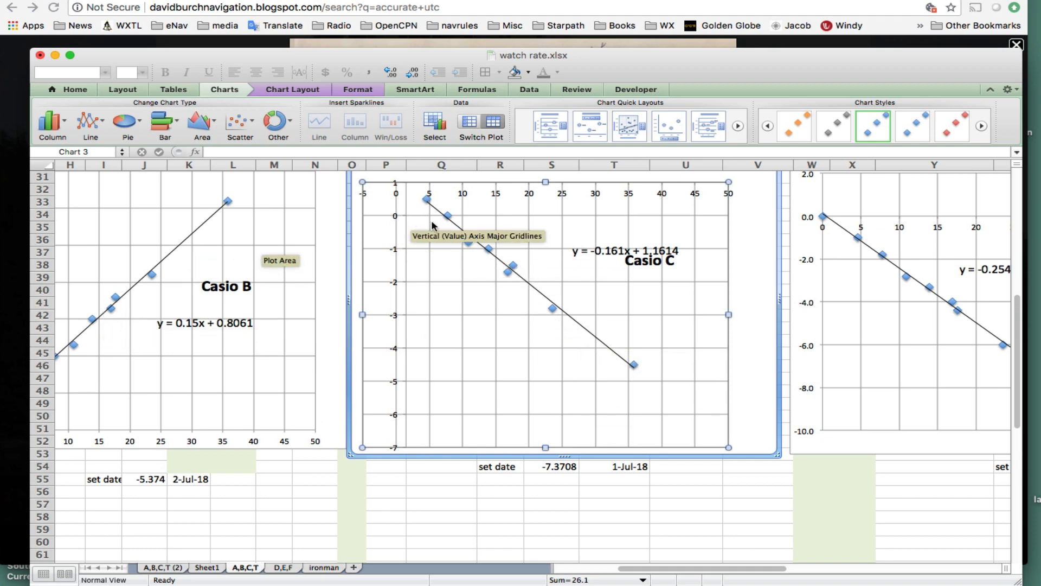
mouse_move(673, 575)
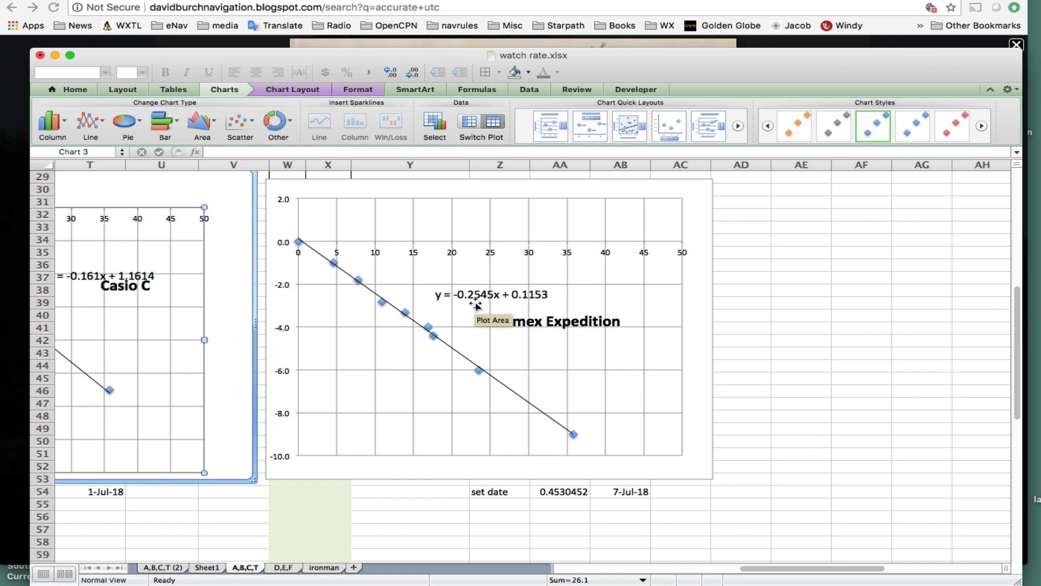
scroll(down, 3)
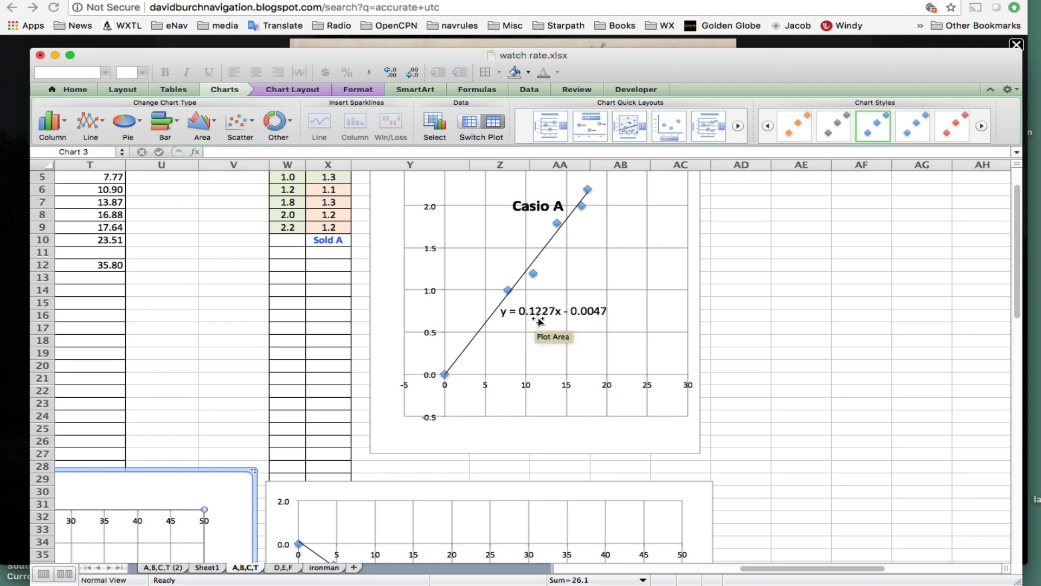
scroll(down, 3)
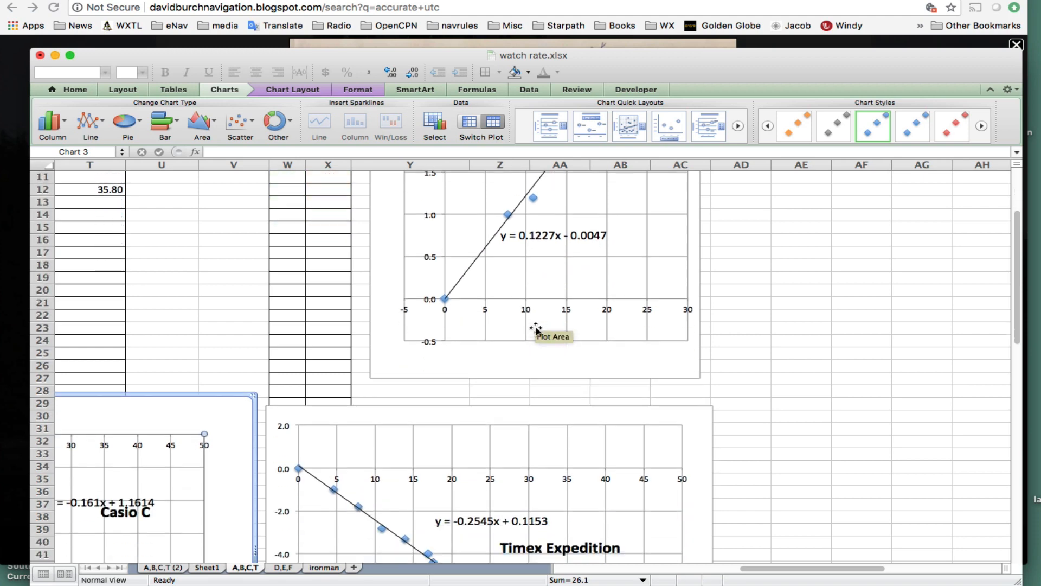
scroll(down, 3)
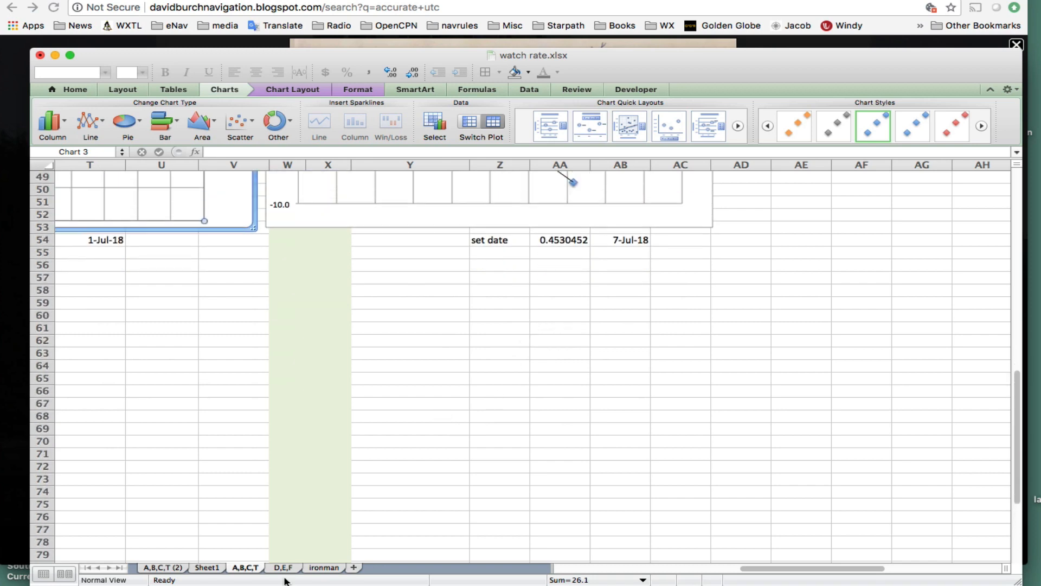
Show the D,E,F sheet with the Casio D, E and F rate charts.
click(283, 567)
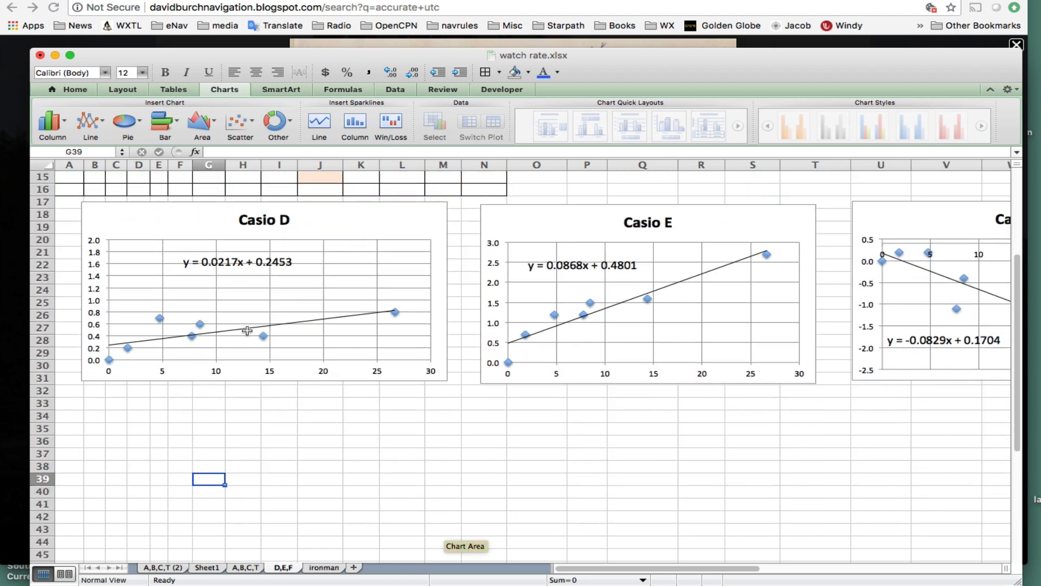
mouse_move(214, 277)
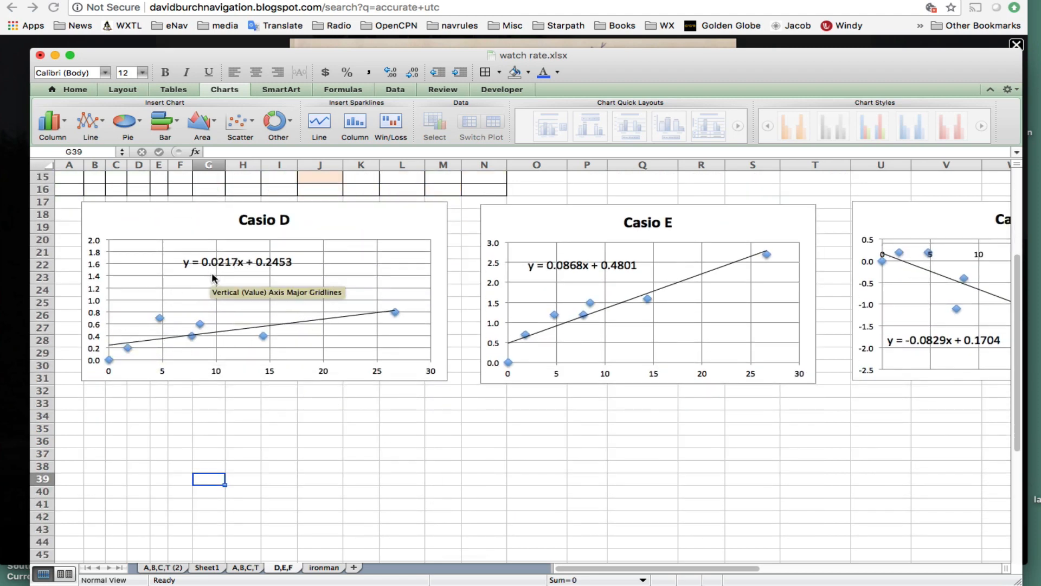
mouse_move(221, 270)
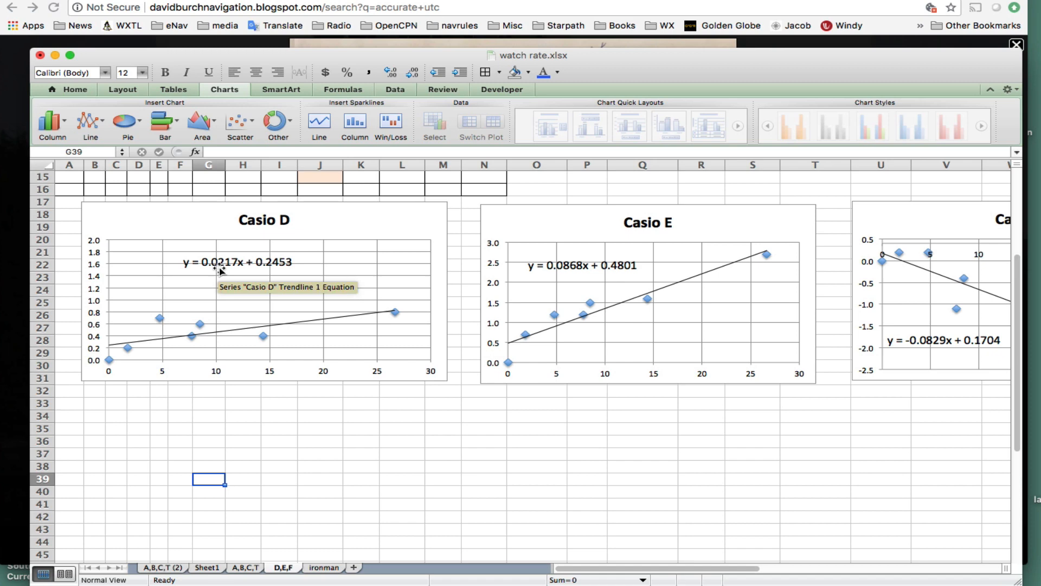
mouse_move(395, 312)
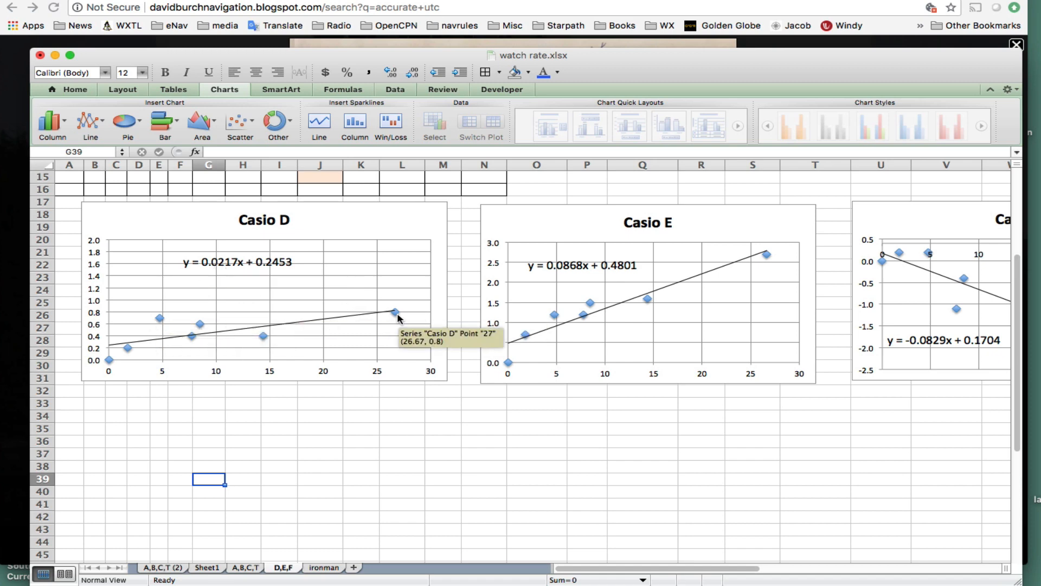
mouse_move(187, 289)
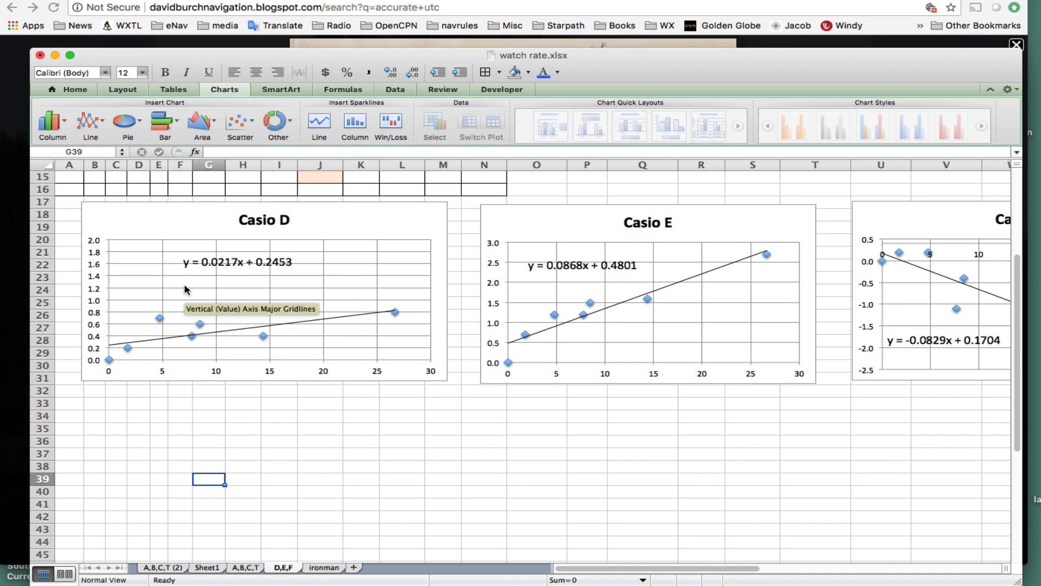
mouse_move(219, 272)
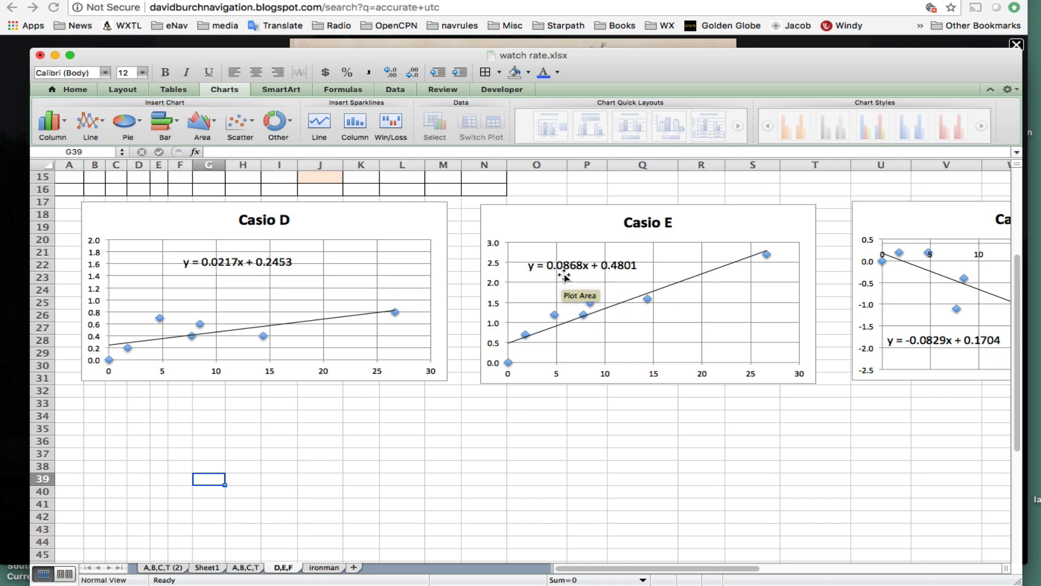
mouse_move(667, 560)
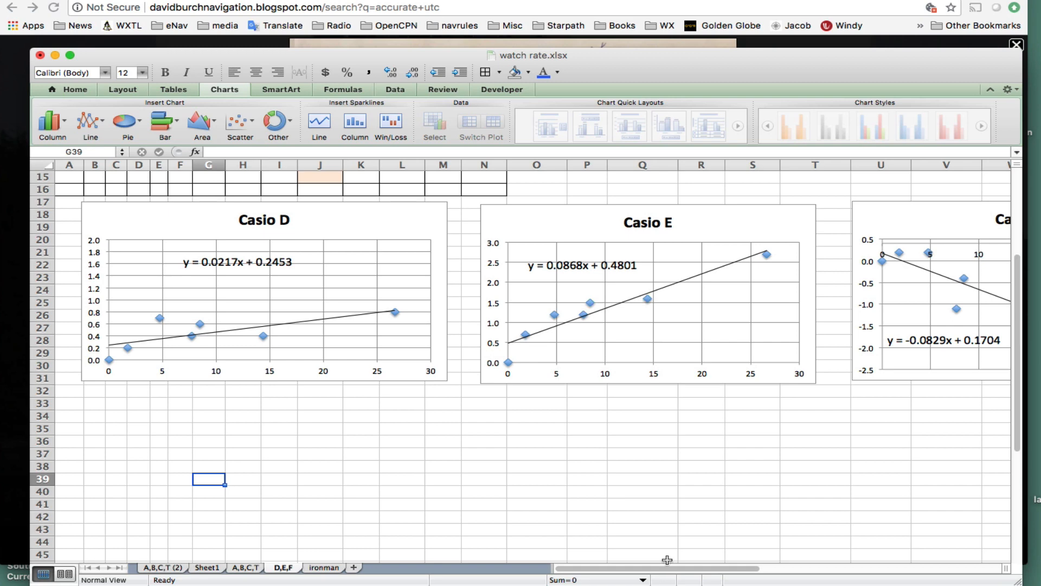
drag(671, 567, 773, 567)
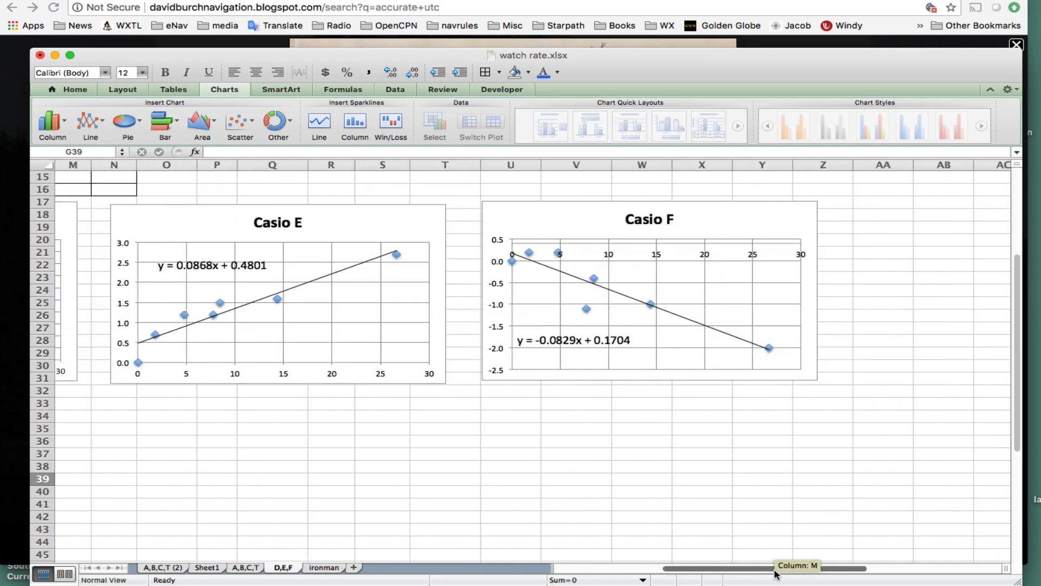
scroll(left, 3)
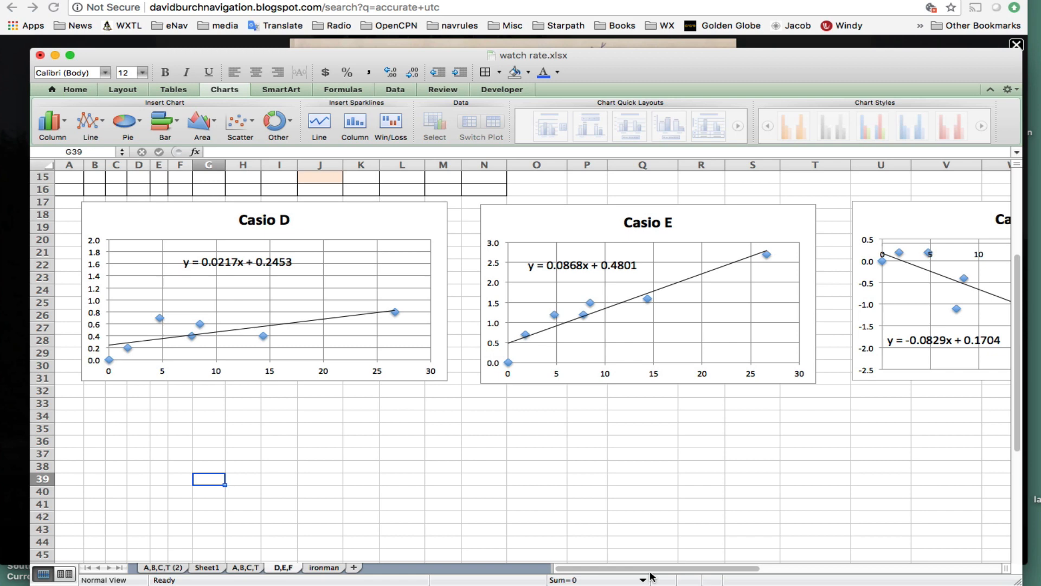
scroll(right, 3)
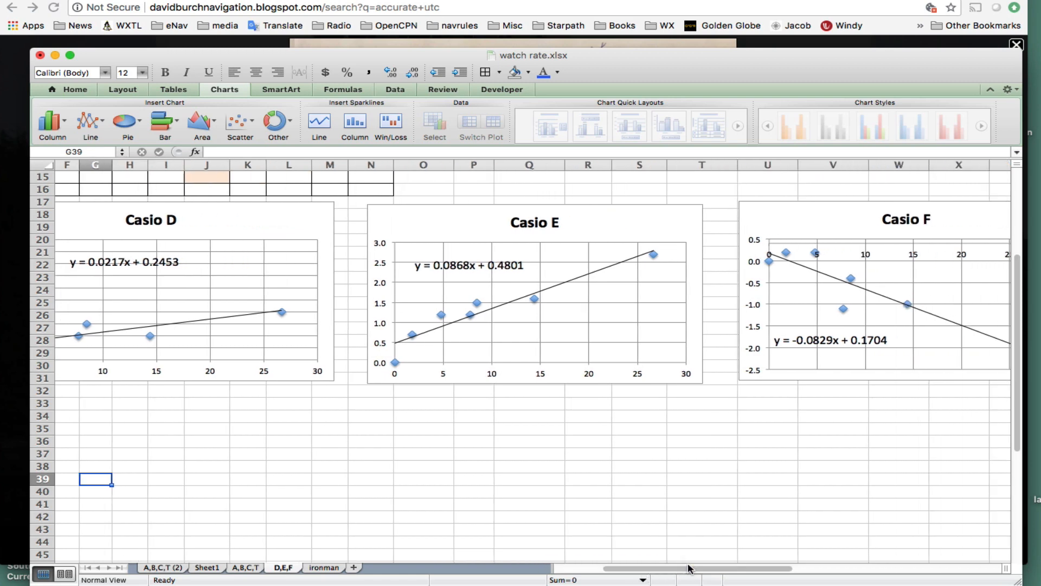
mouse_move(561, 448)
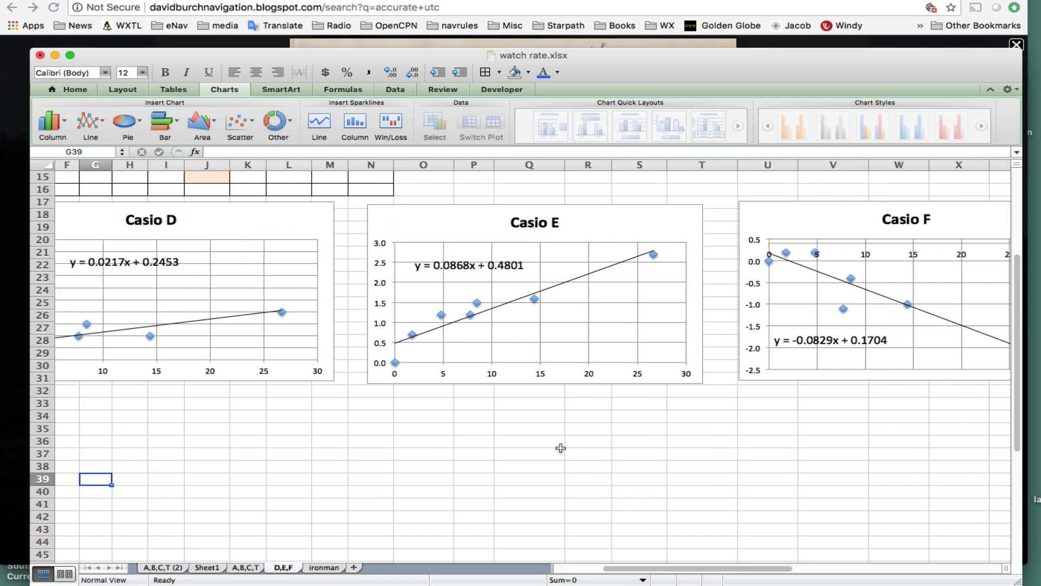